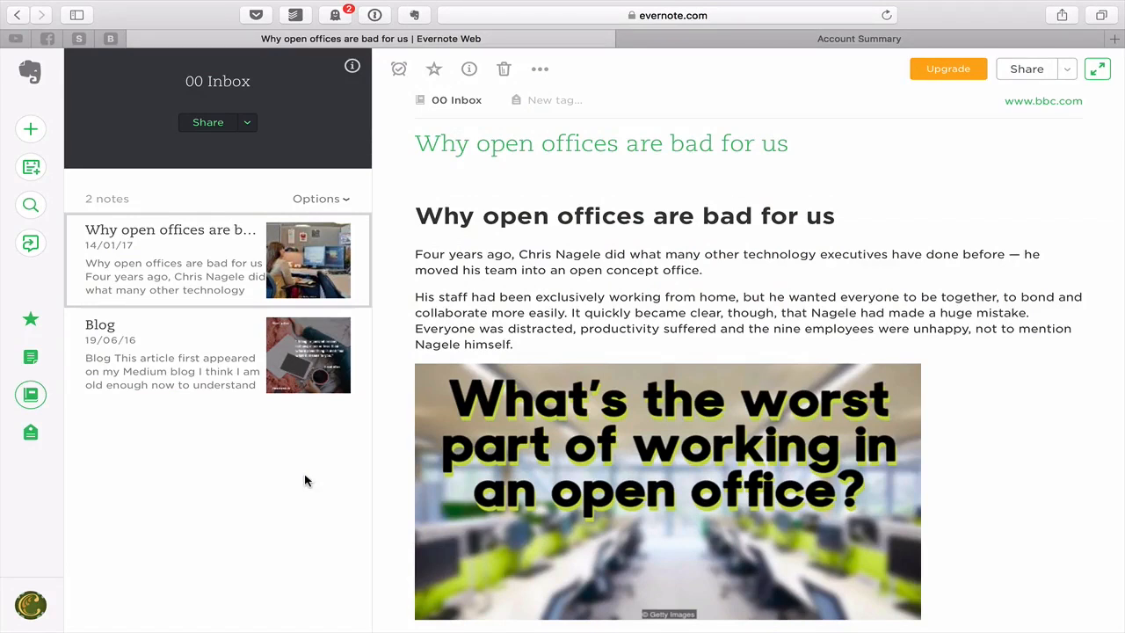
mouse_move(30, 394)
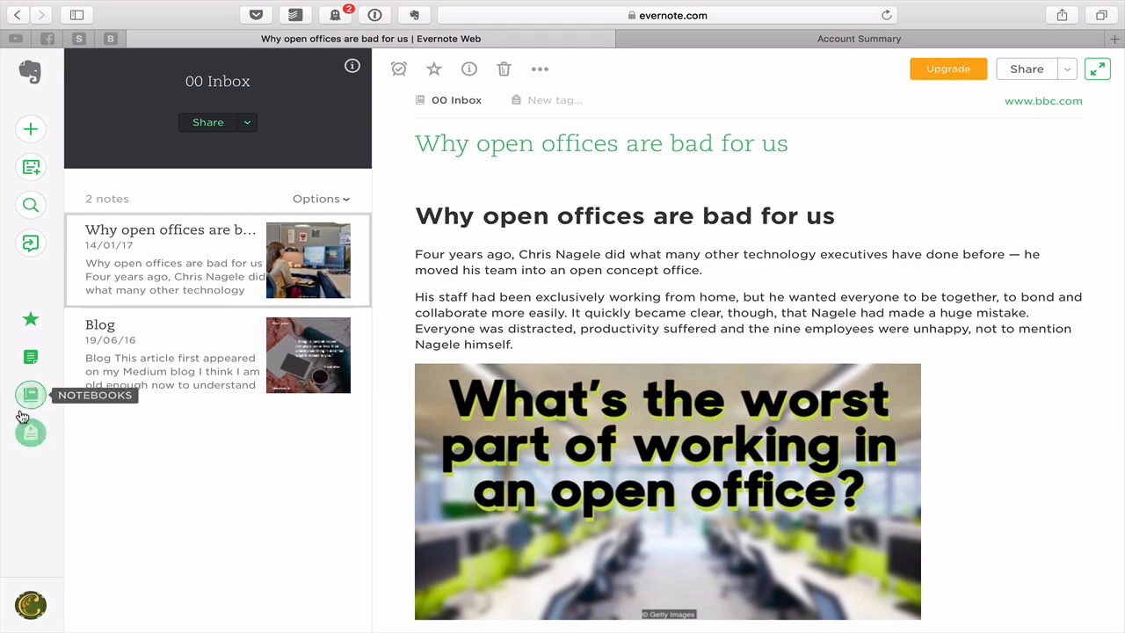
Step: Show the notebooks list, which holds only 00 Inbox and Trash
click(30, 394)
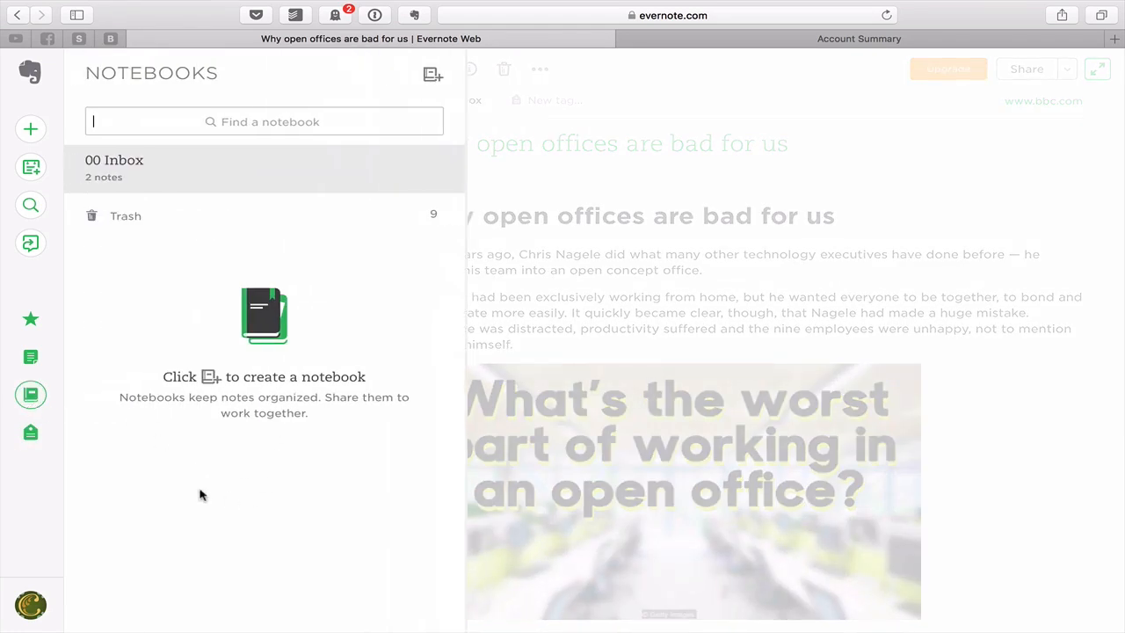
mouse_move(256, 330)
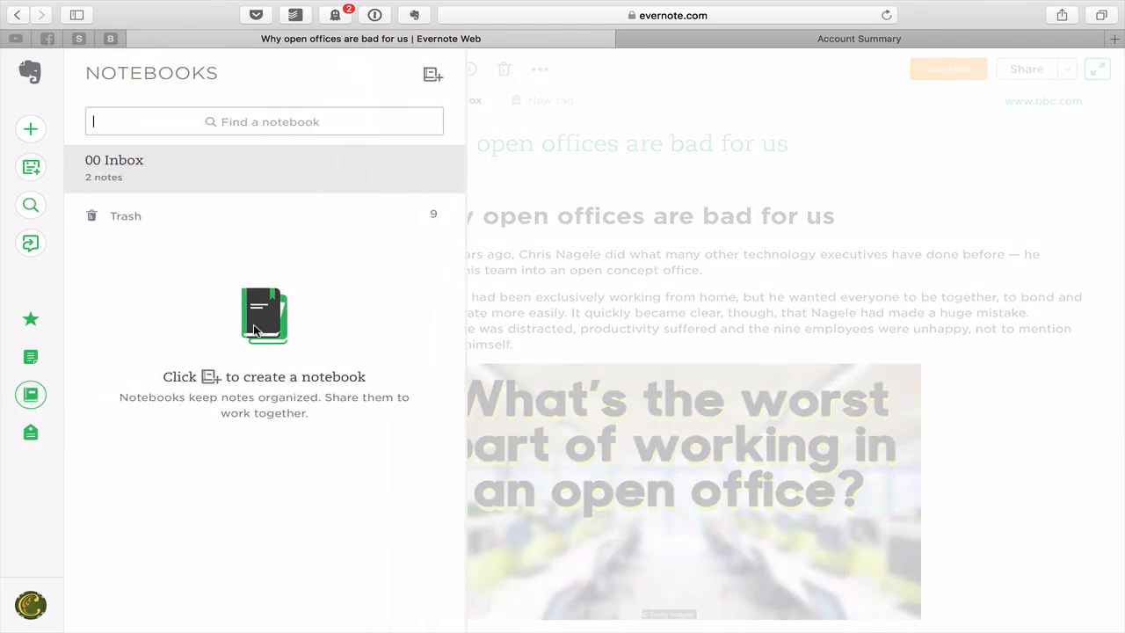
mouse_move(338, 302)
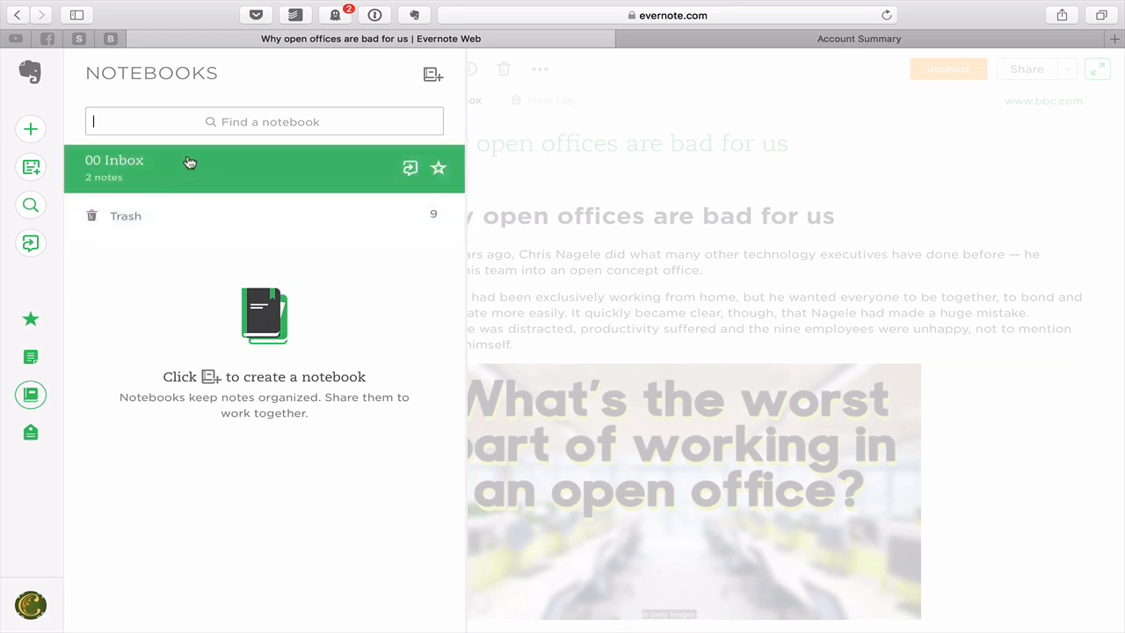
mouse_move(214, 179)
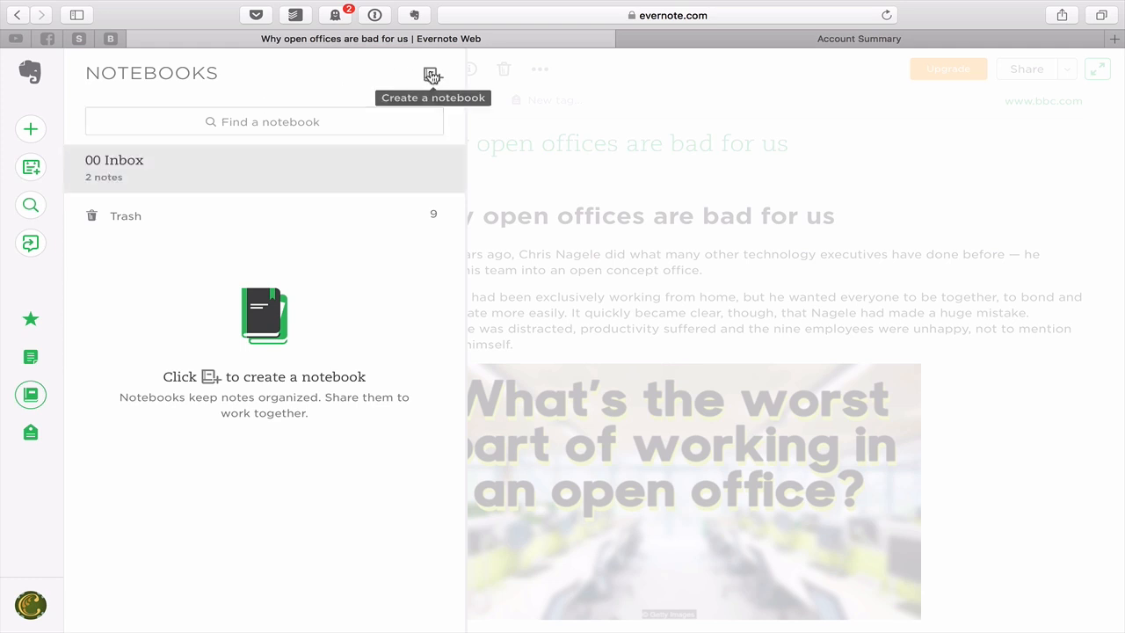
Step: Create a new notebook named 01 WORK alongside 00 Inbox
click(432, 74)
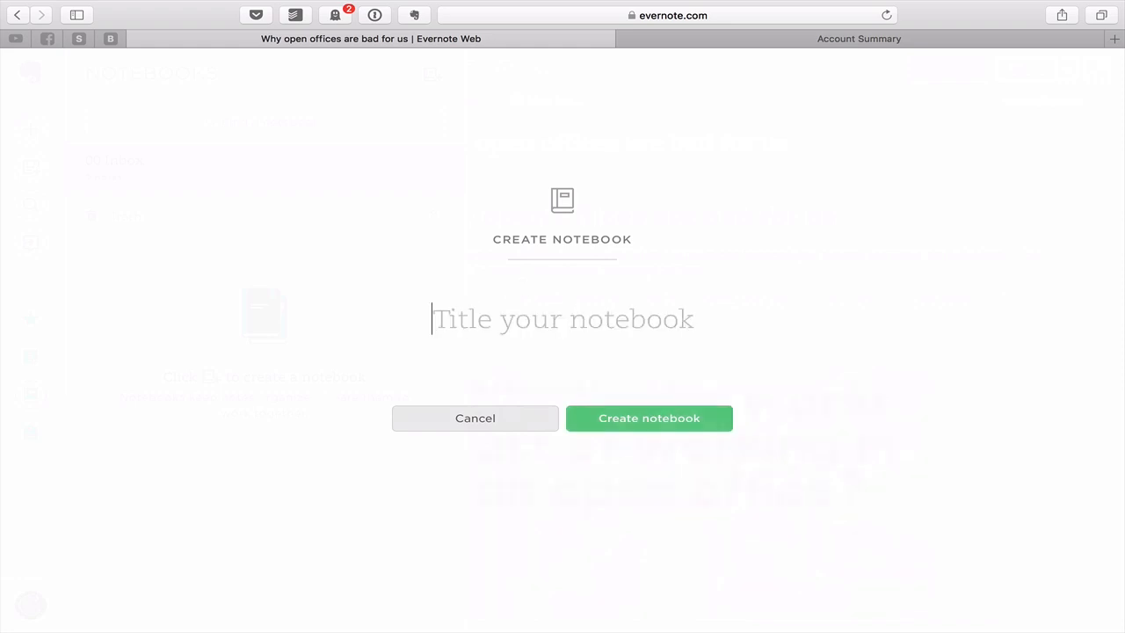
text(01)
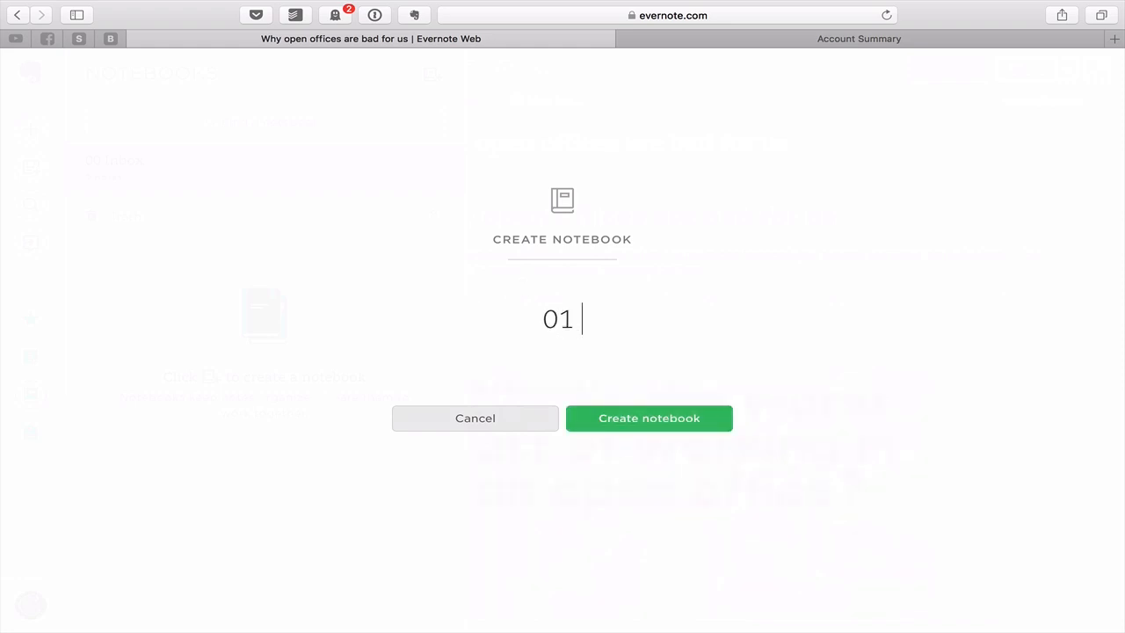
text(WO)
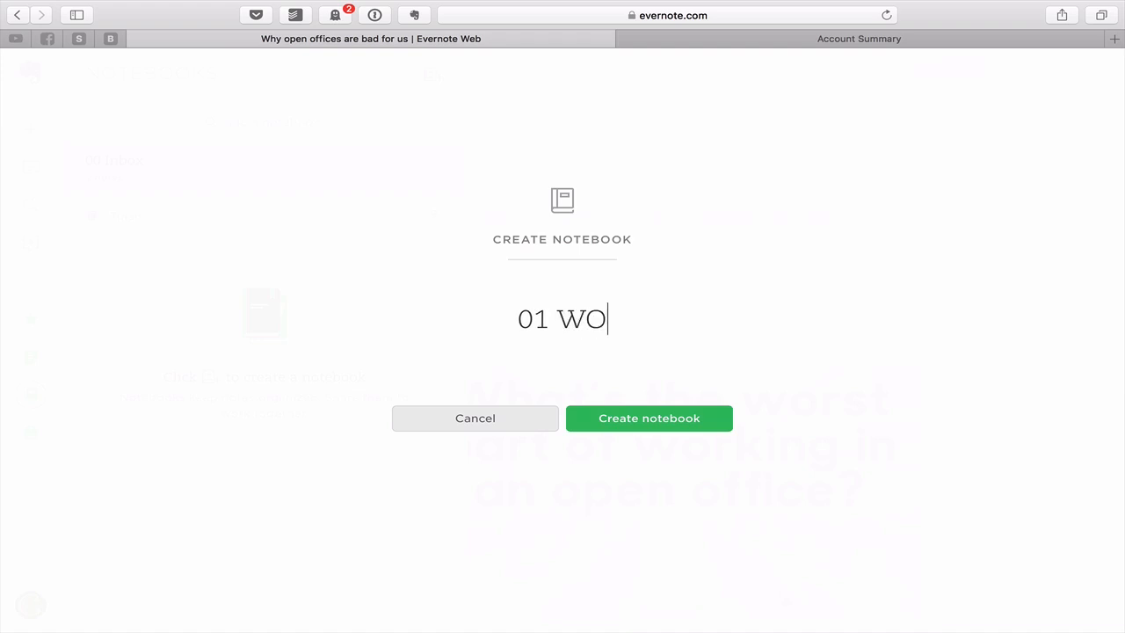
text(RK)
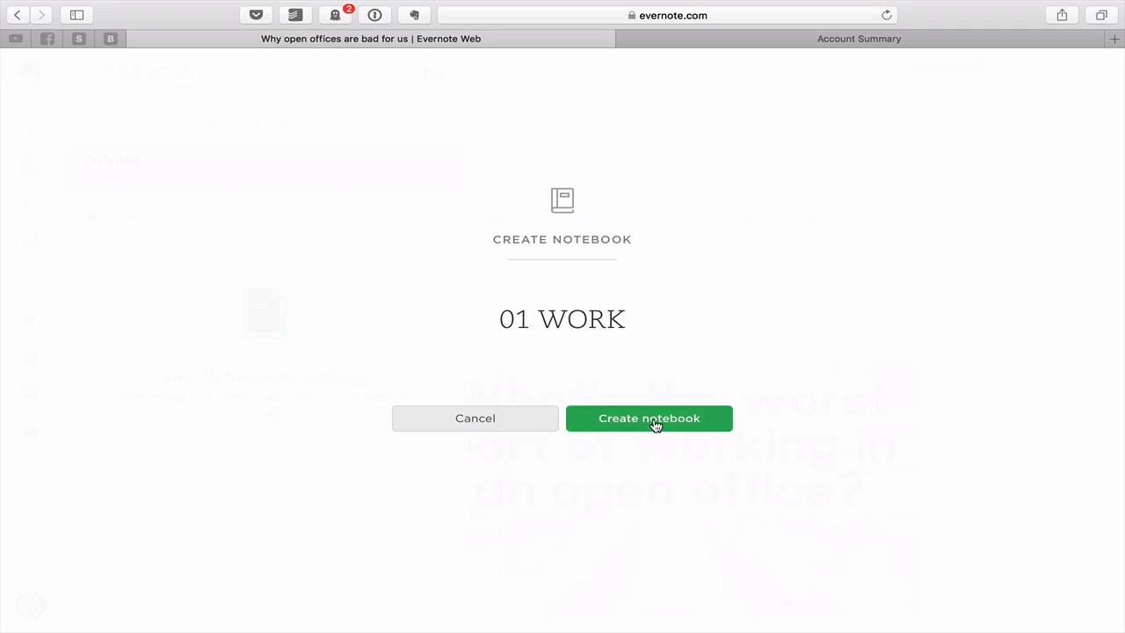
click(648, 418)
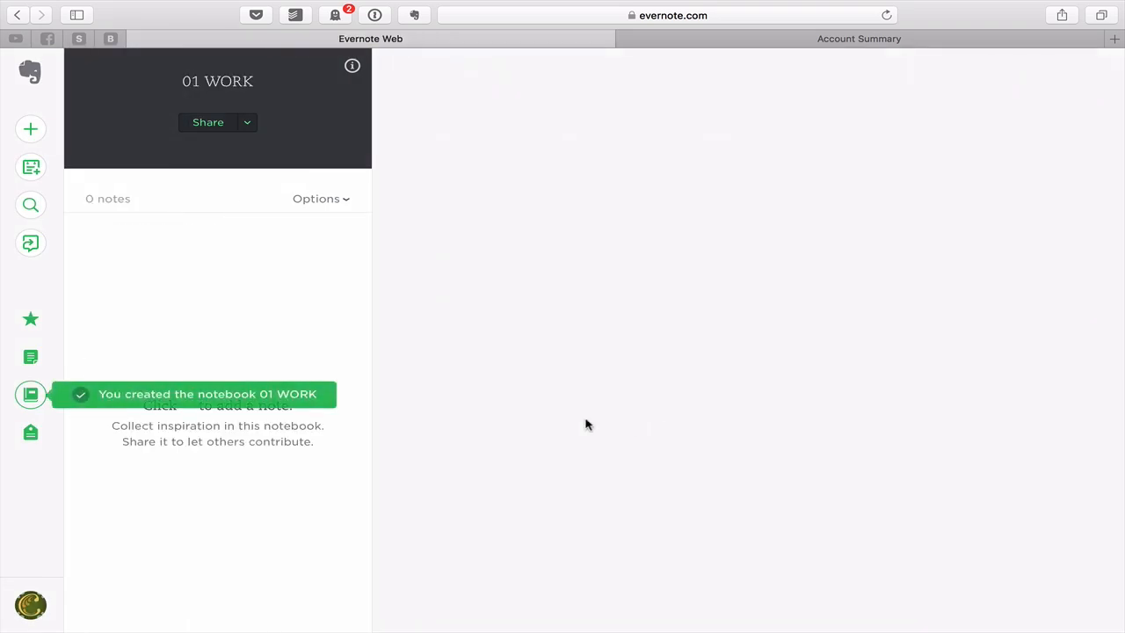
click(30, 394)
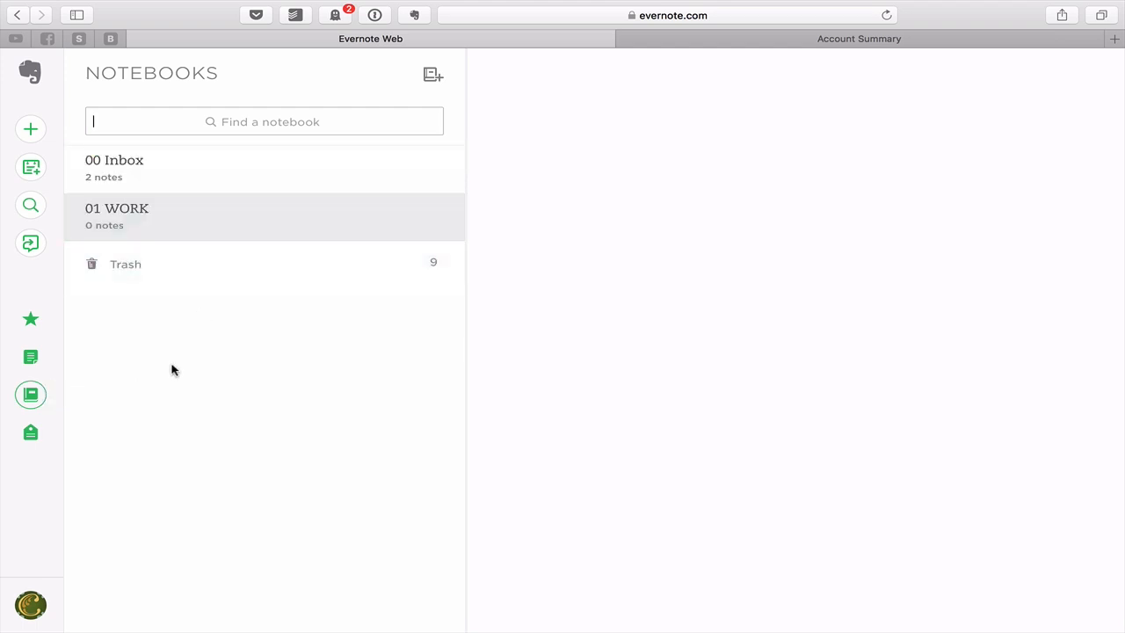
mouse_move(432, 74)
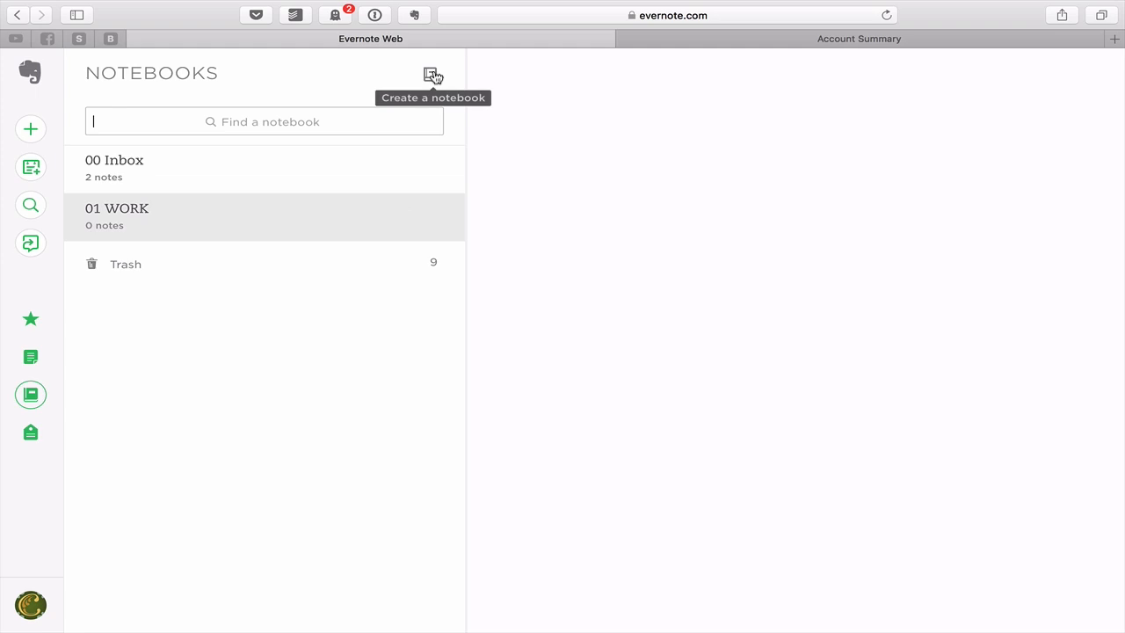
Step: Create a second new notebook named 02 PERSONAL
click(432, 74)
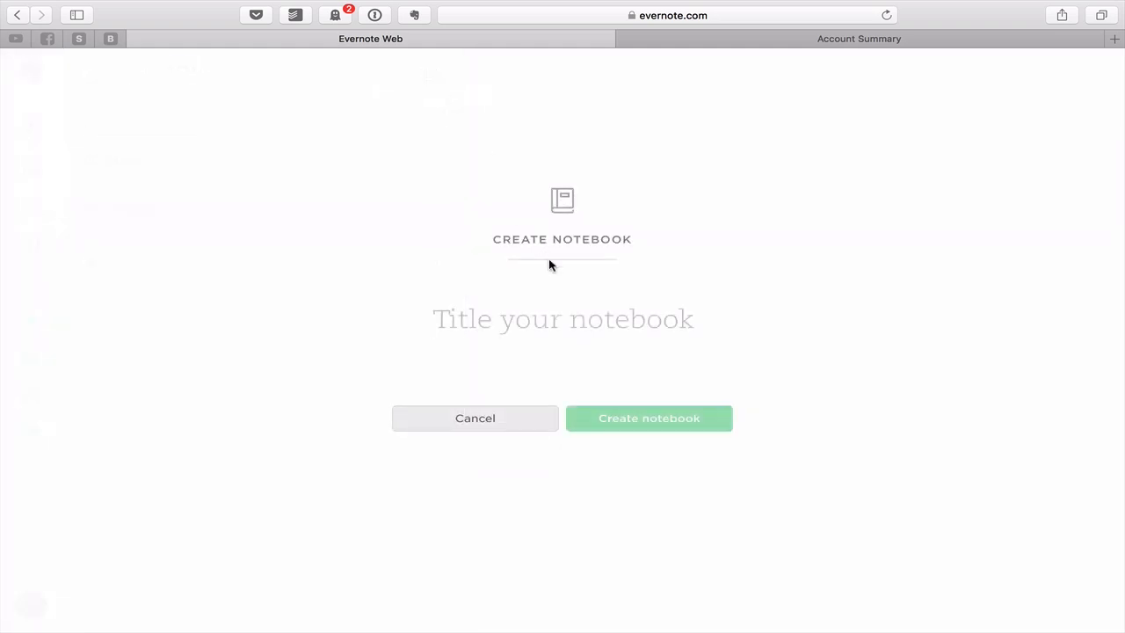
text(02 P)
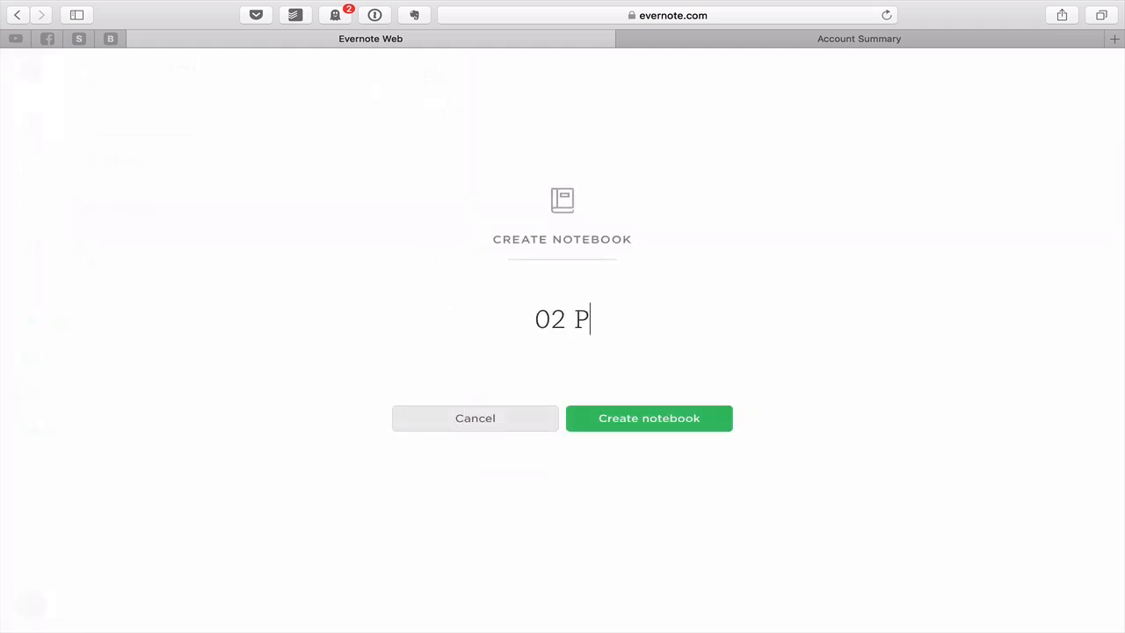
text(ERSOA)
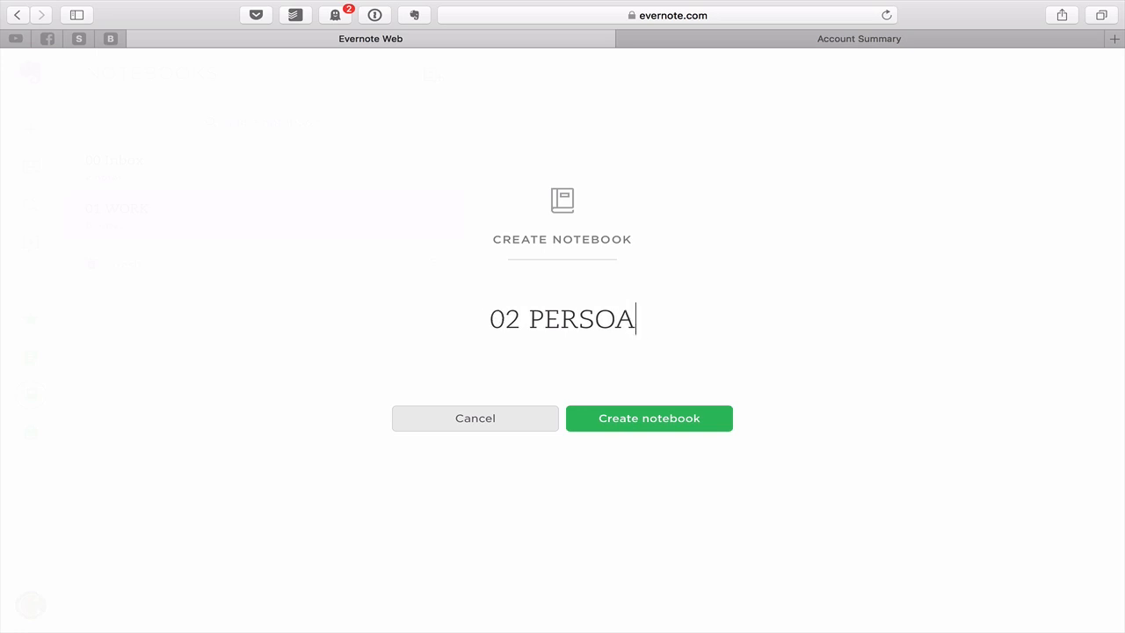
text(NAL)
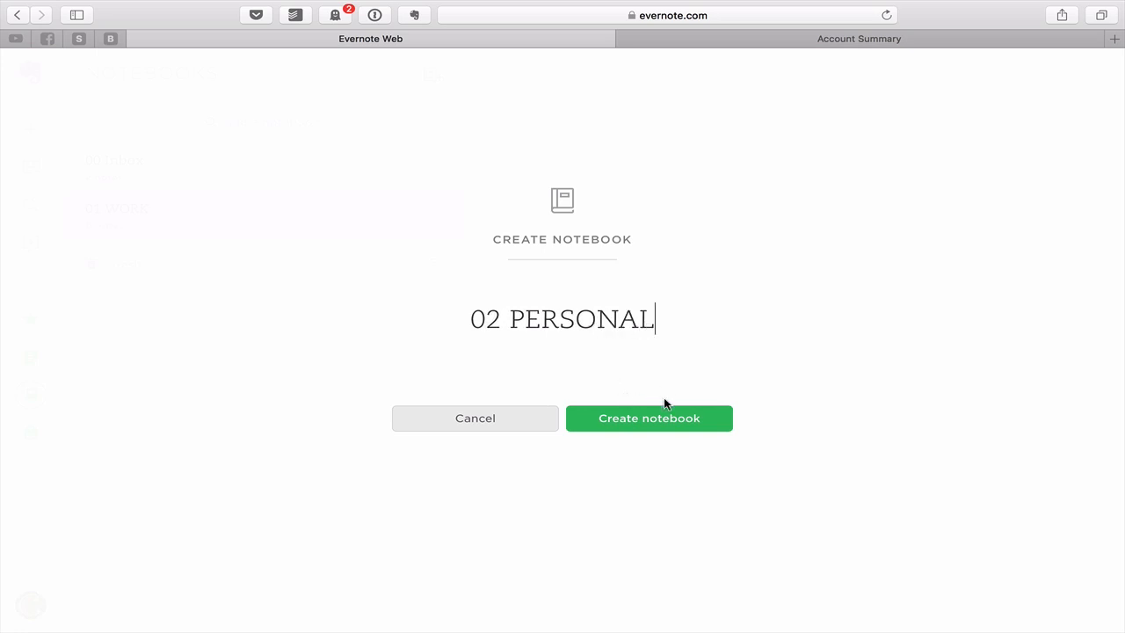
click(649, 418)
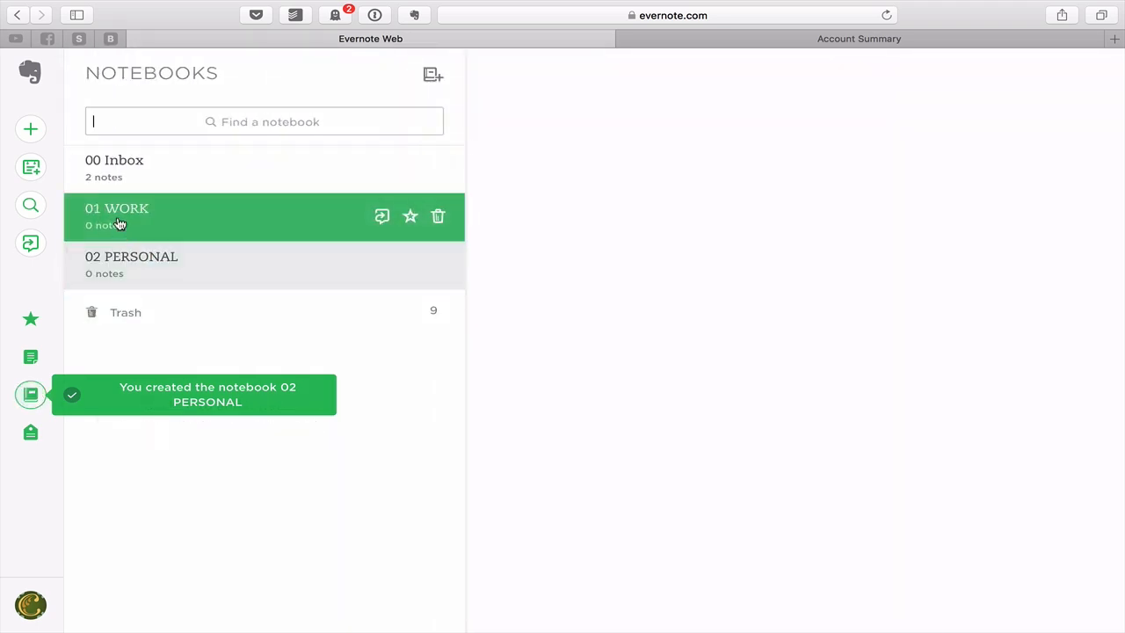
mouse_move(131, 256)
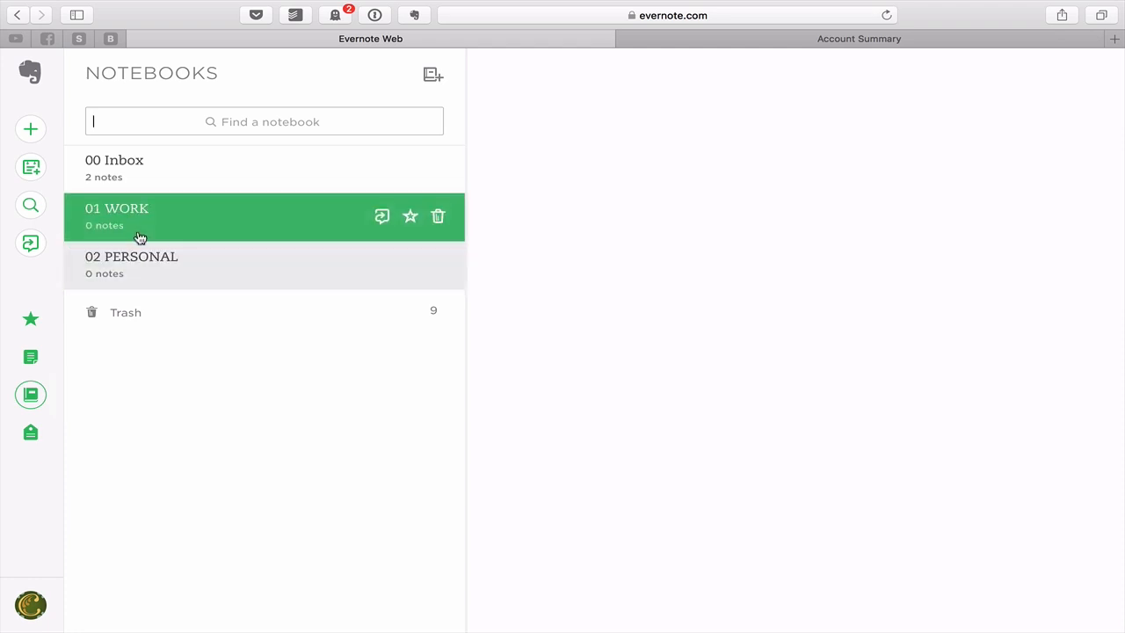
mouse_move(102, 264)
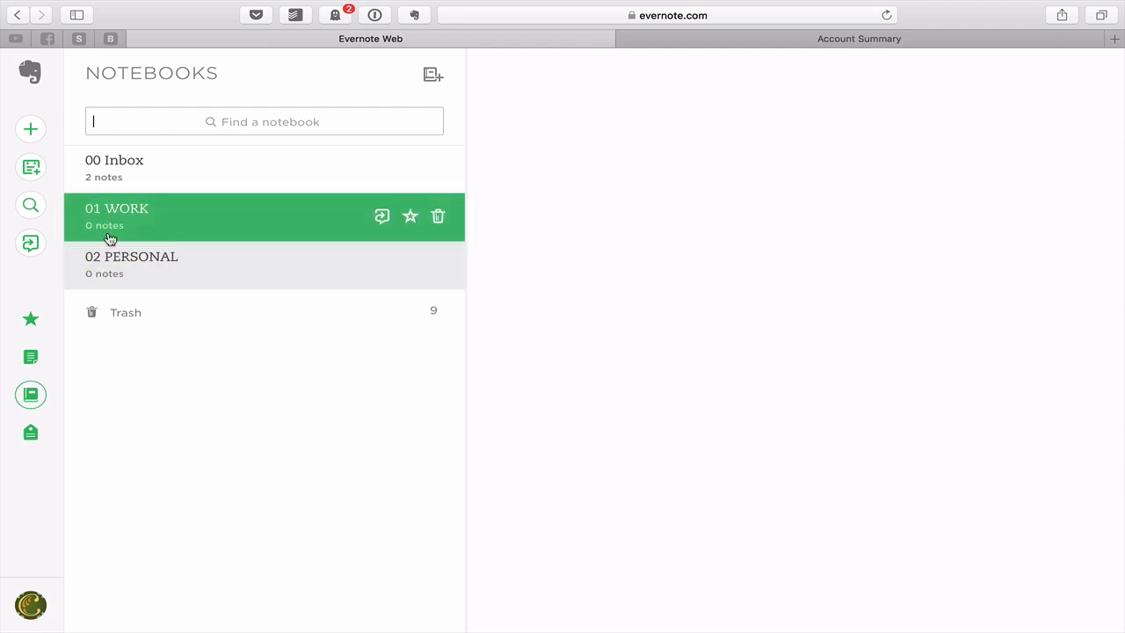
mouse_move(235, 439)
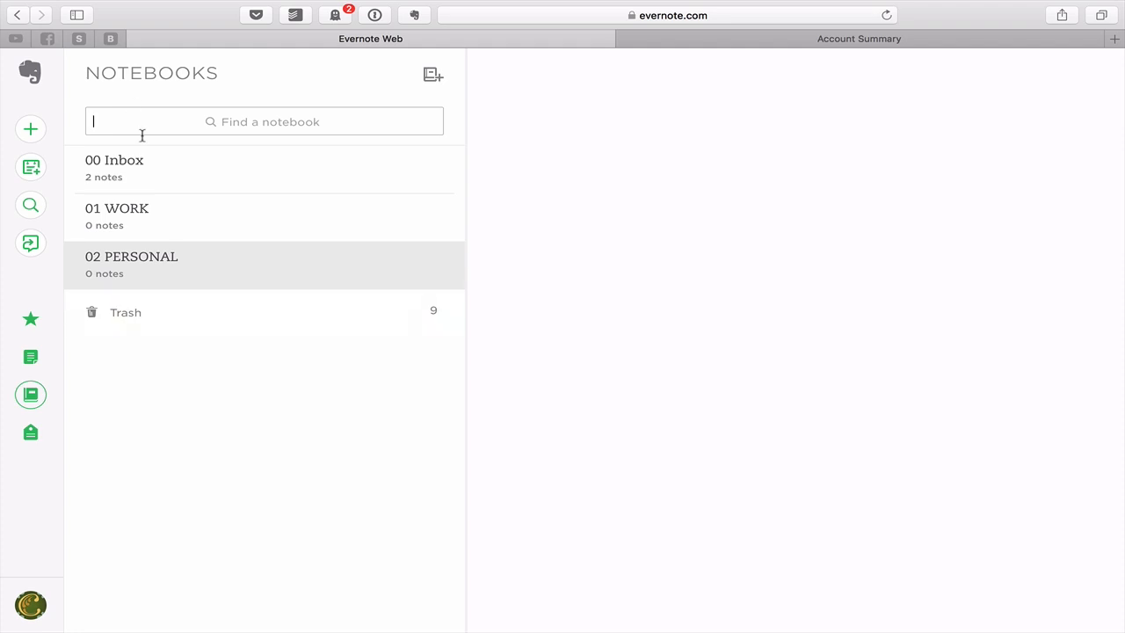
mouse_move(202, 450)
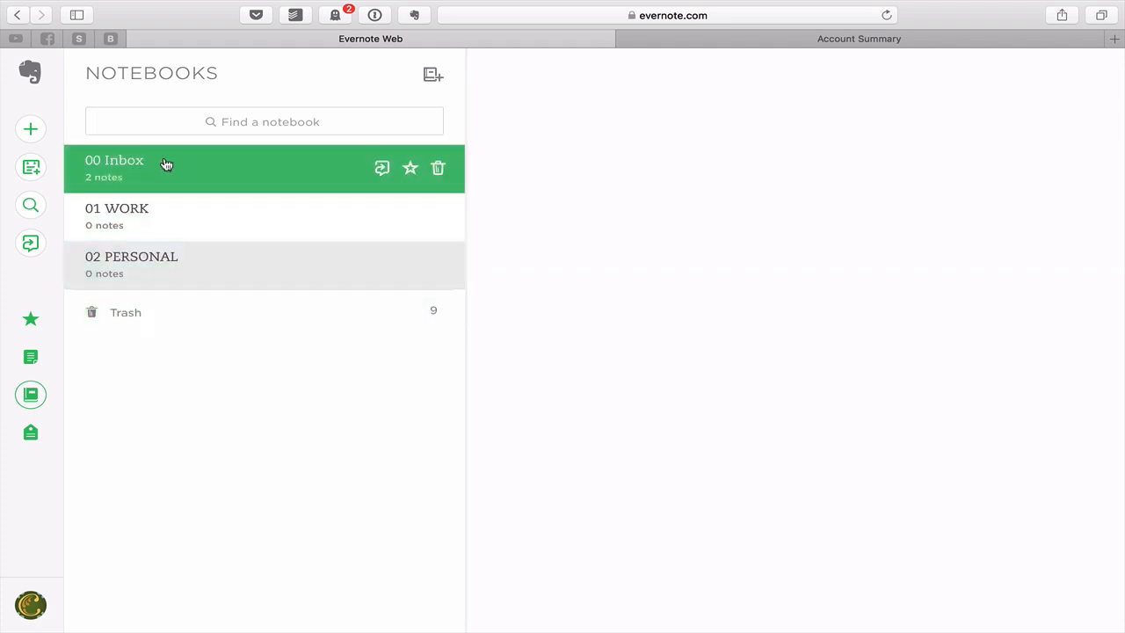
Step: Move the open-offices note from 00 Inbox into 01 WORK and view the remaining Blog note
click(114, 160)
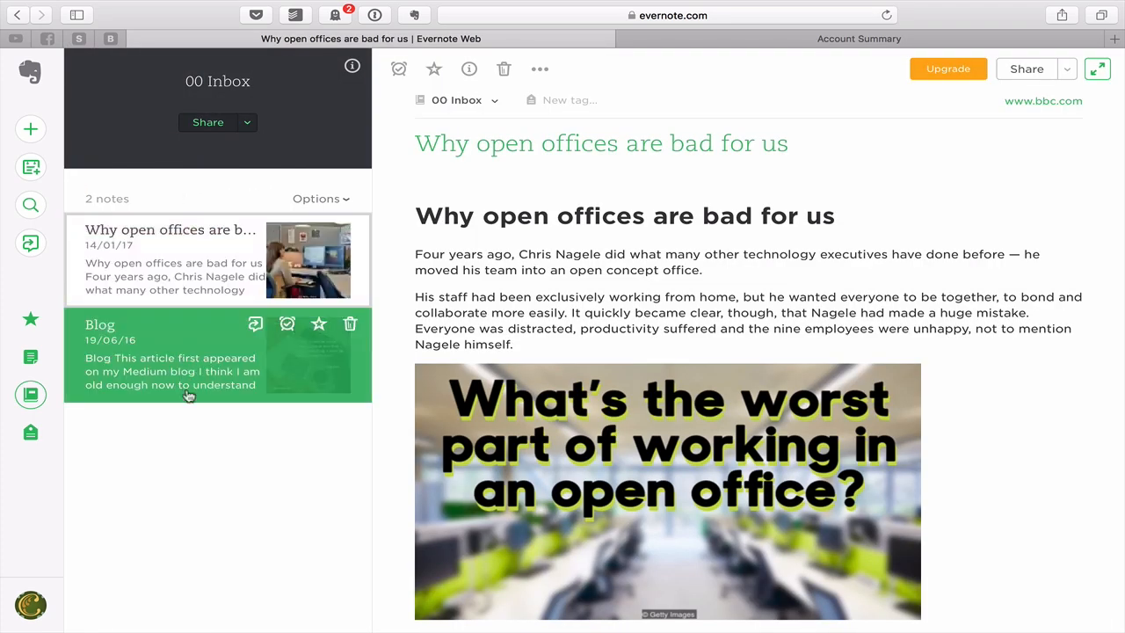
mouse_move(179, 343)
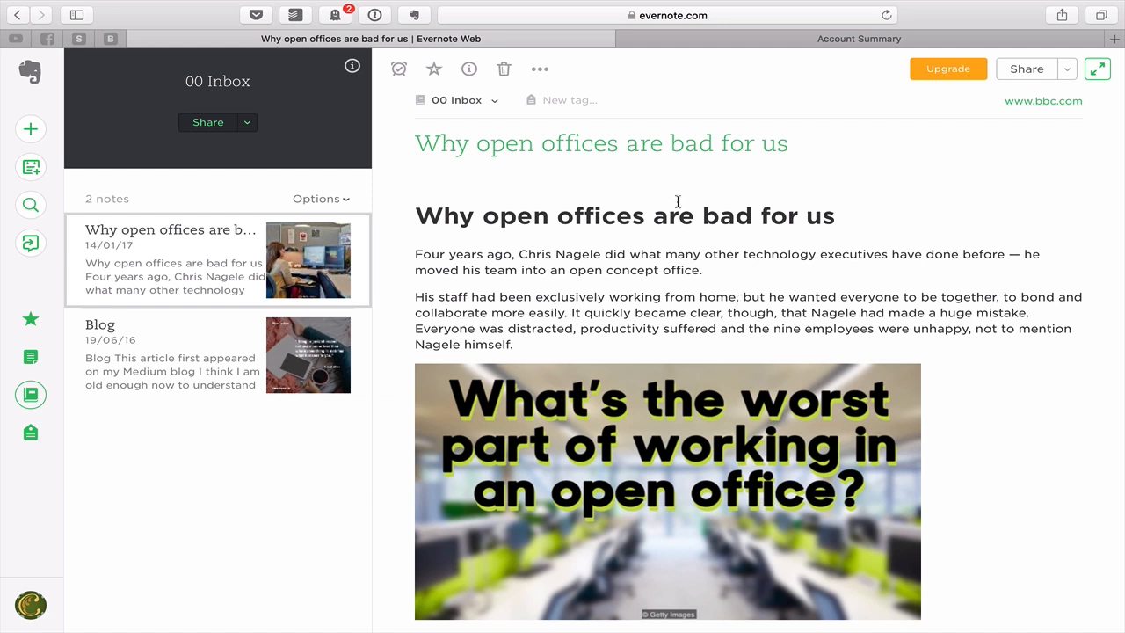
mouse_move(492, 105)
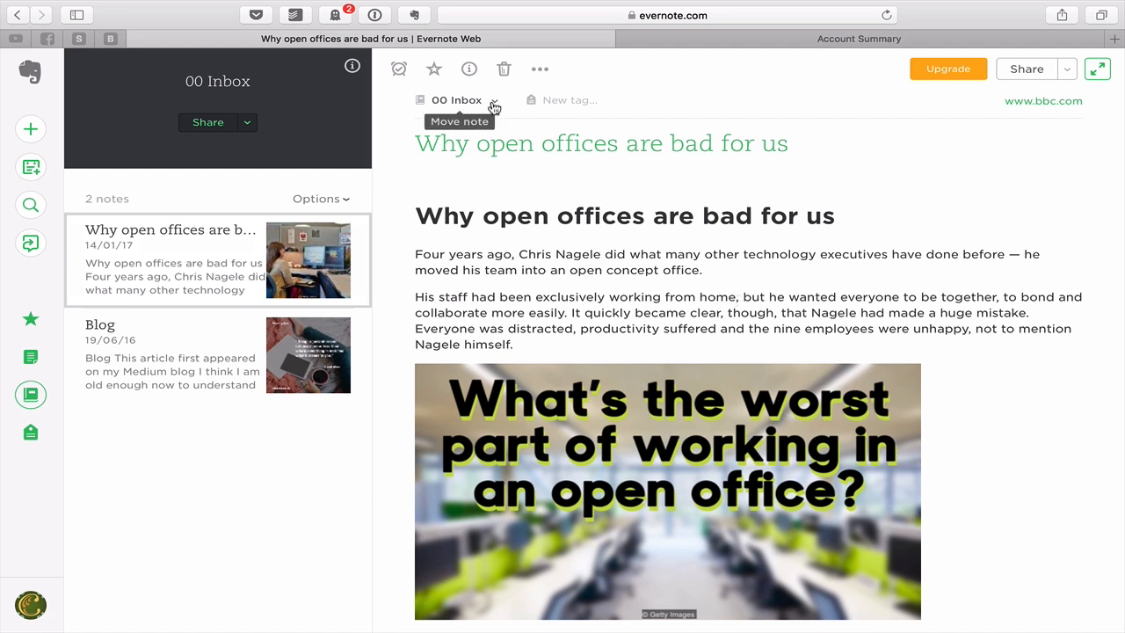
click(493, 99)
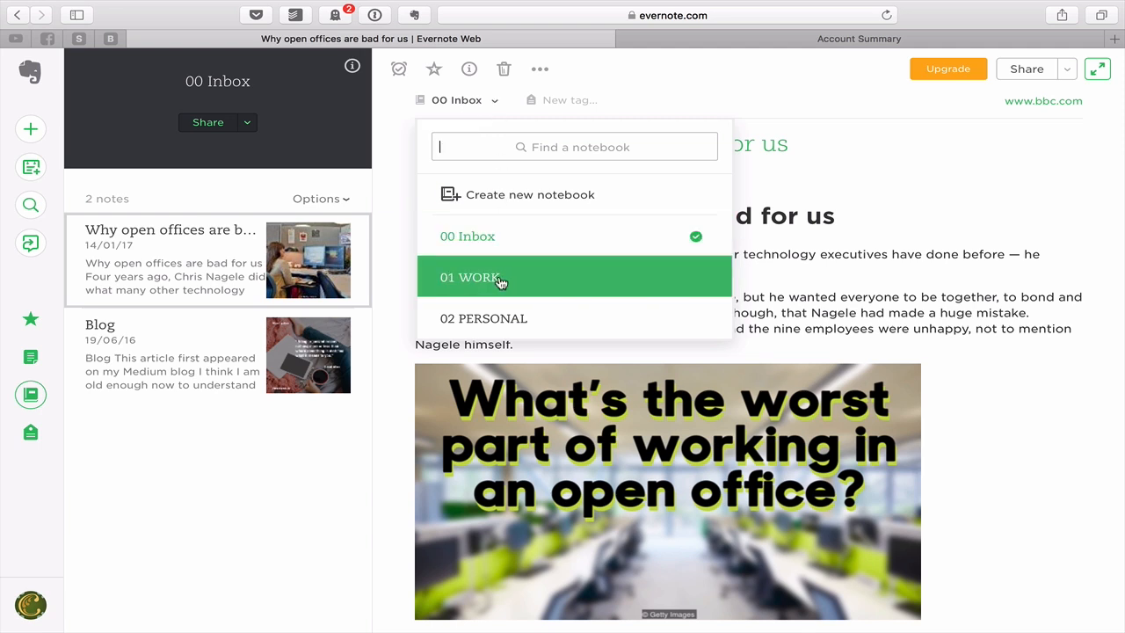
click(471, 278)
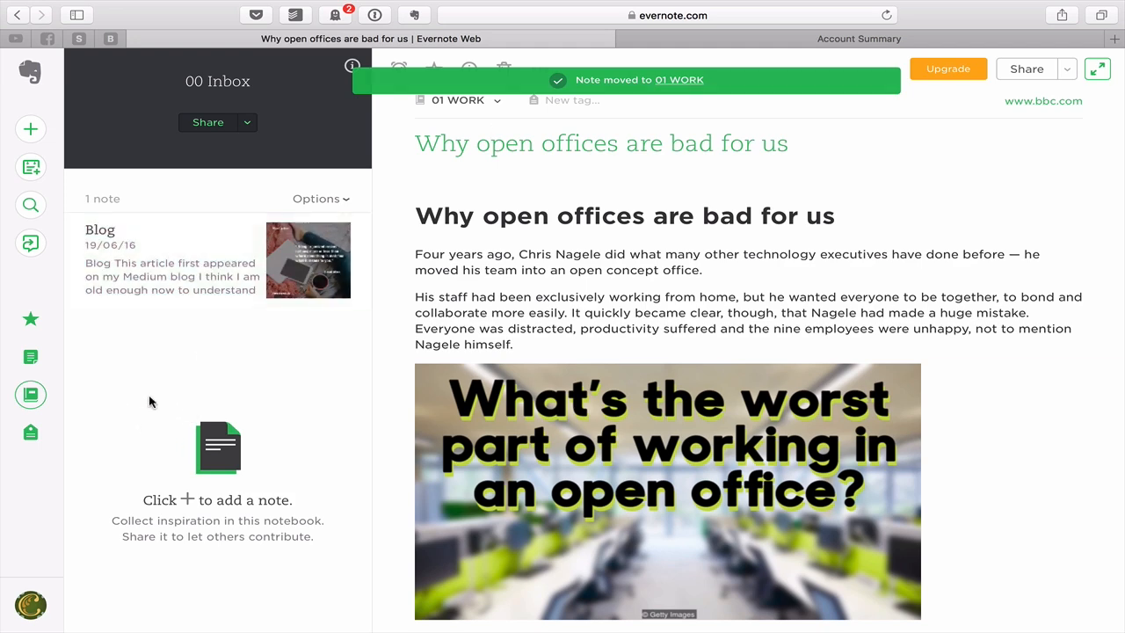
click(158, 260)
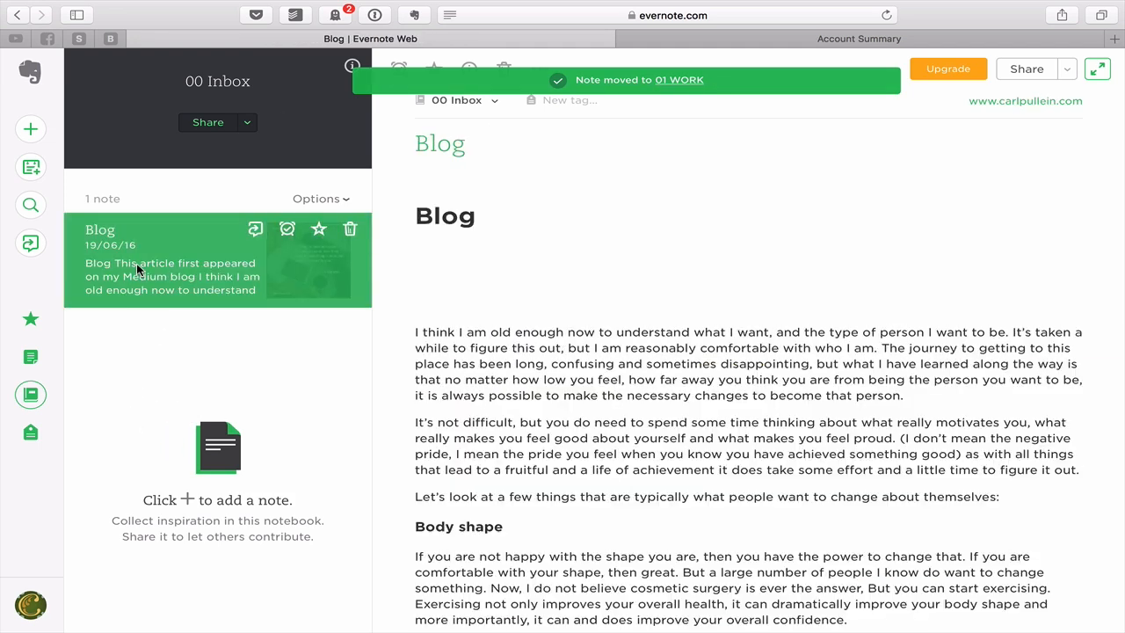
scroll(down, 3)
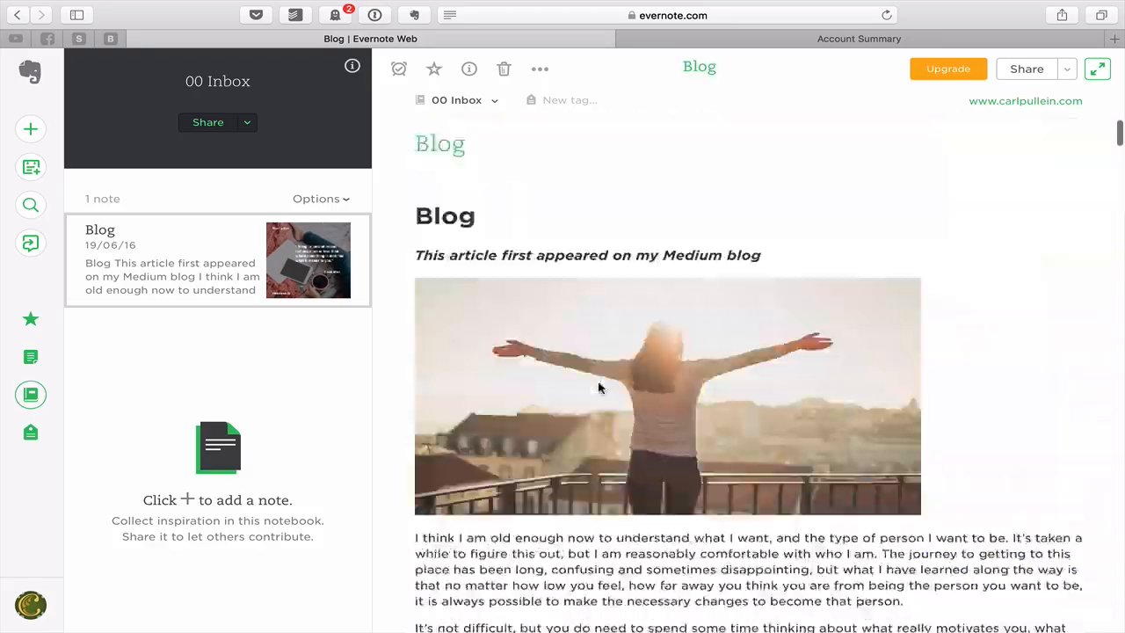
Step: Move the Blog note into 02 PERSONAL, leaving 00 Inbox empty
click(457, 99)
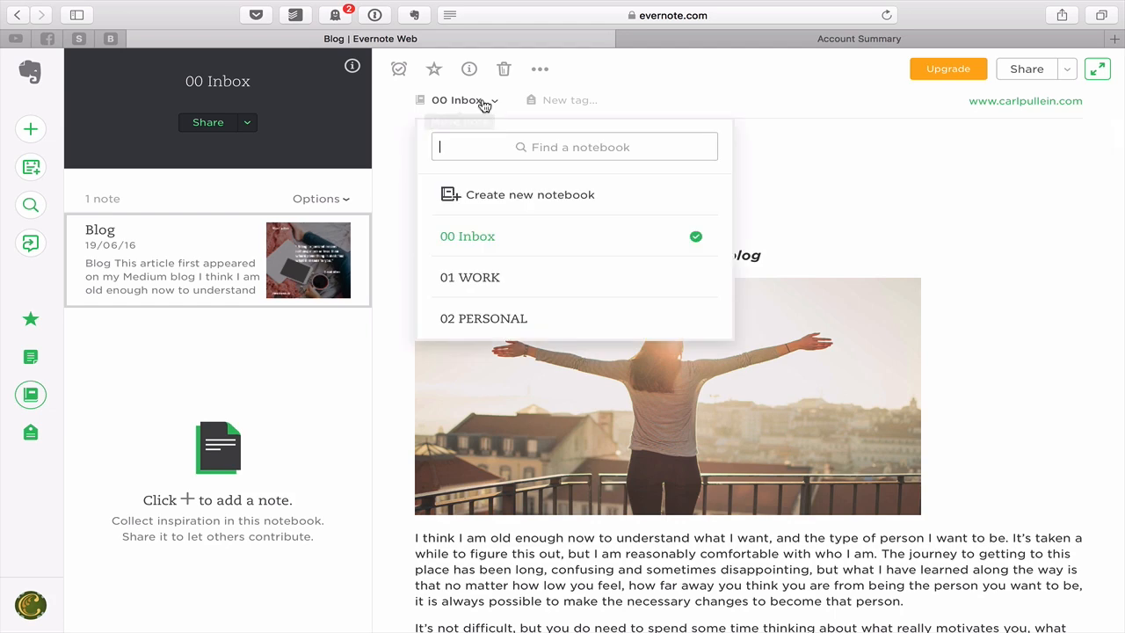
click(484, 318)
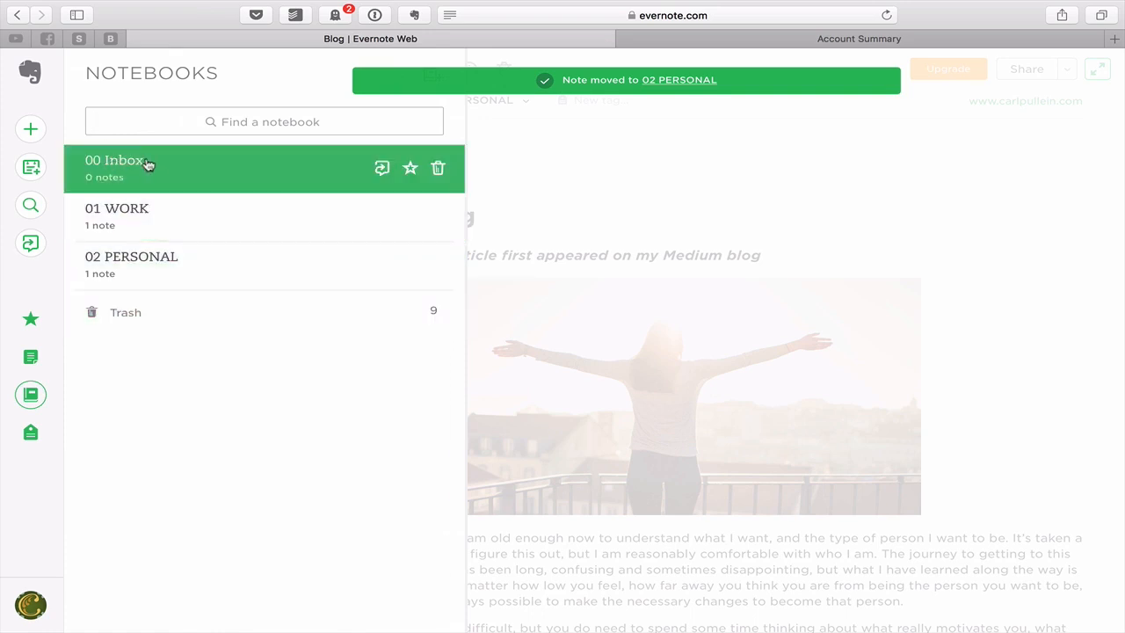
mouse_move(232, 383)
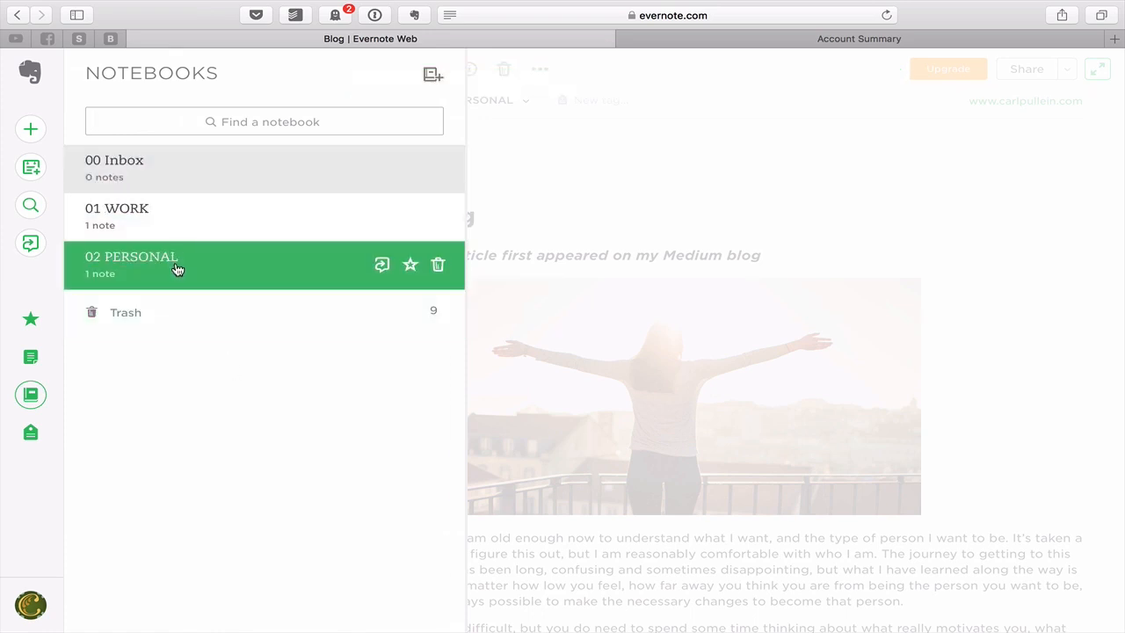
mouse_move(185, 345)
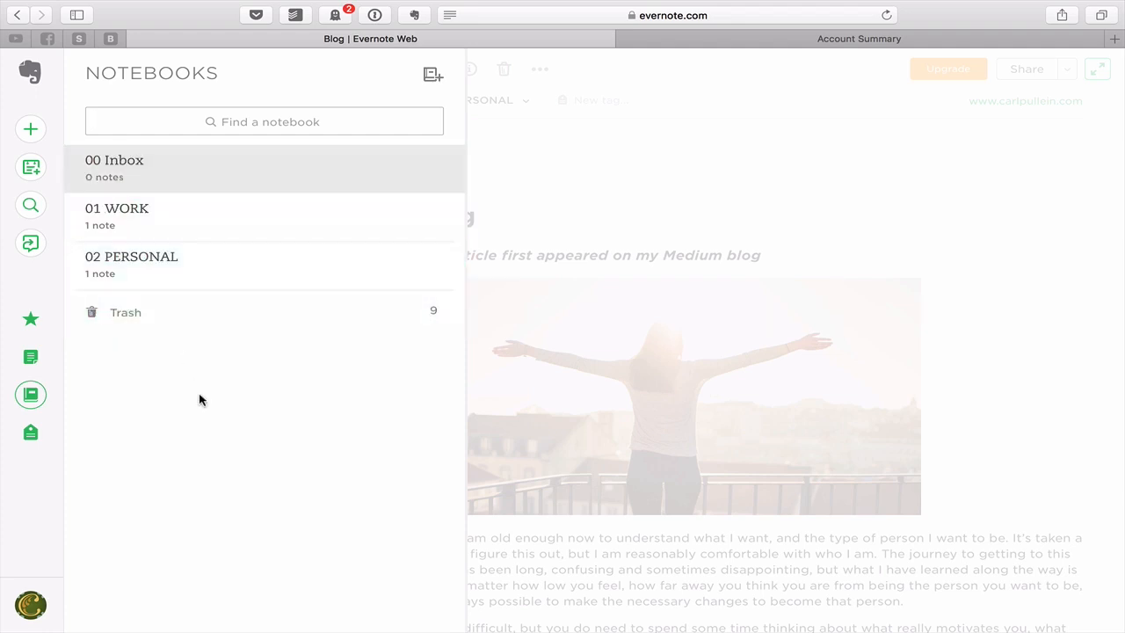
mouse_move(137, 233)
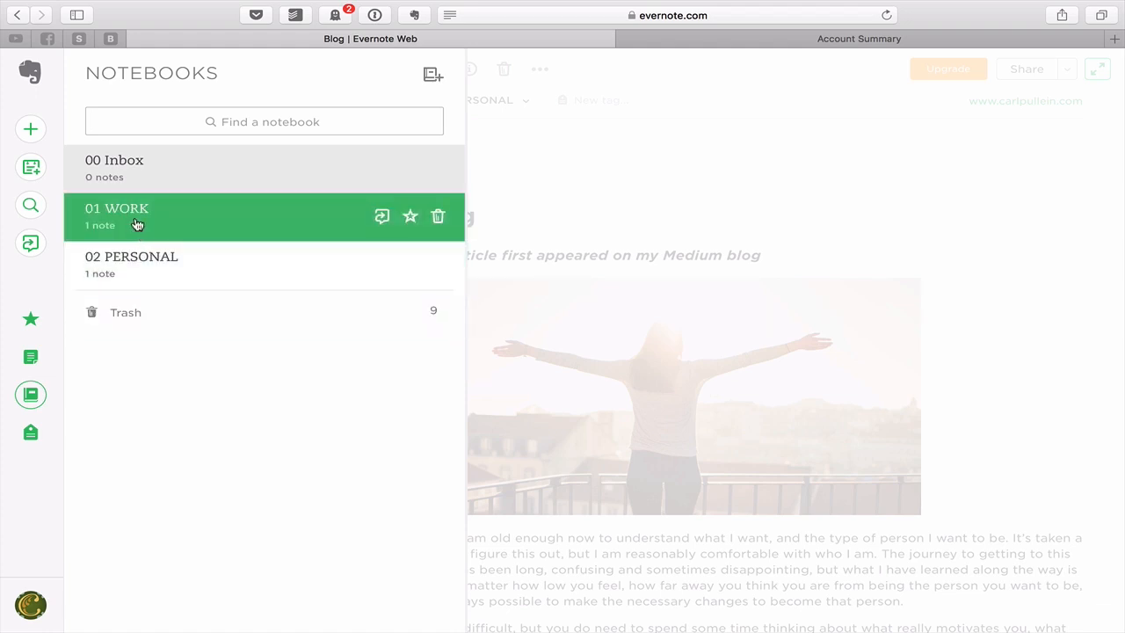
Step: Review the 01 WORK notebook's info and leave it unchanged
right_click(138, 222)
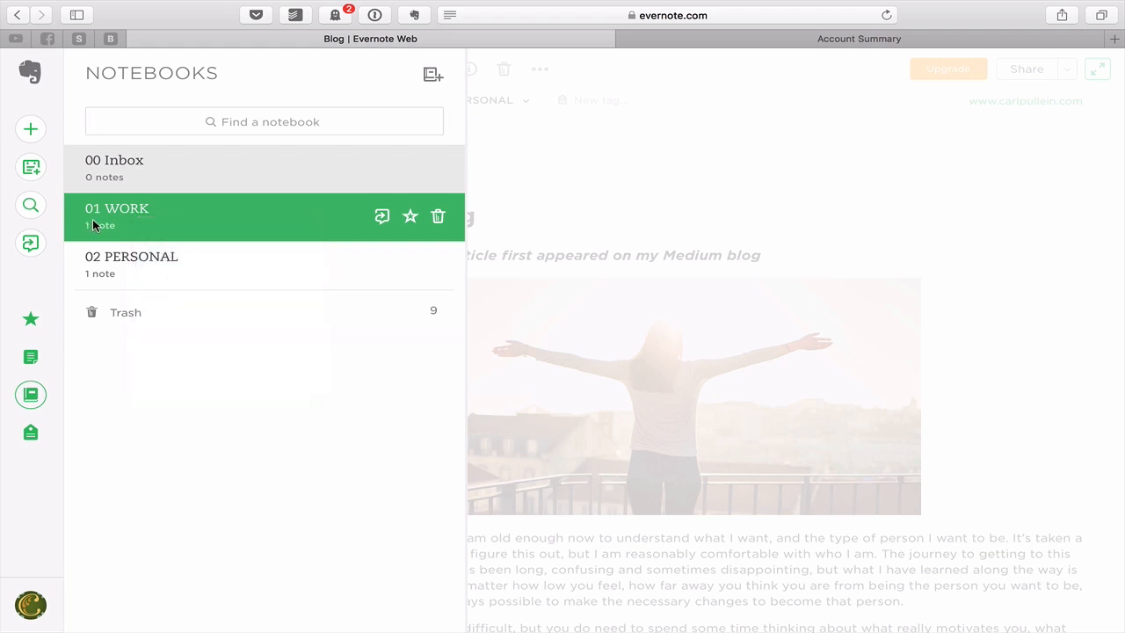
click(116, 208)
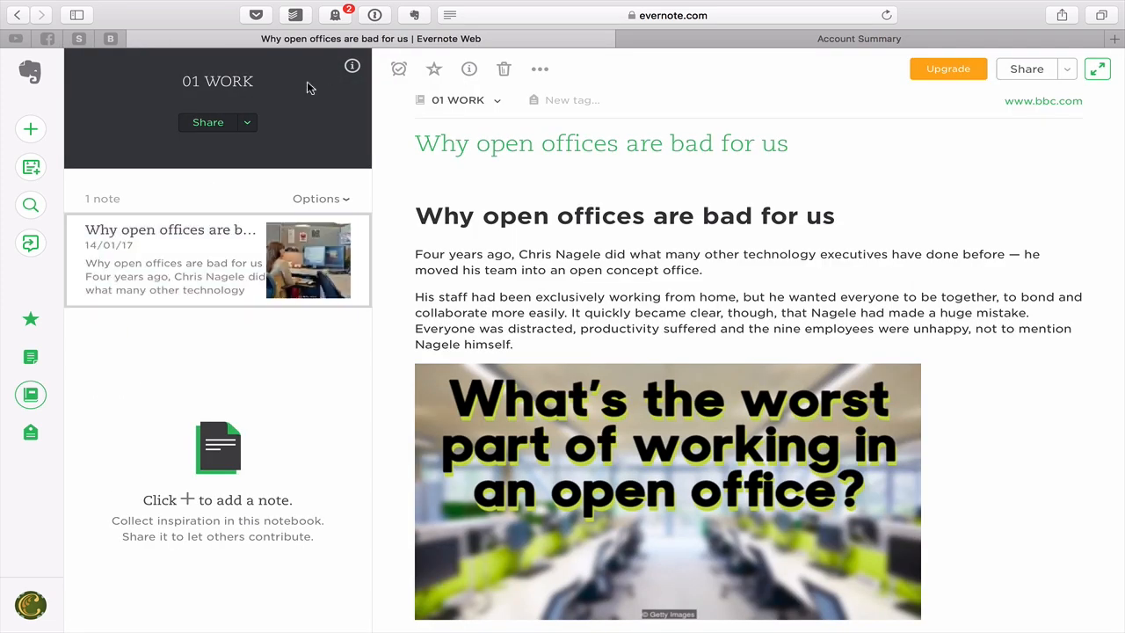
click(352, 68)
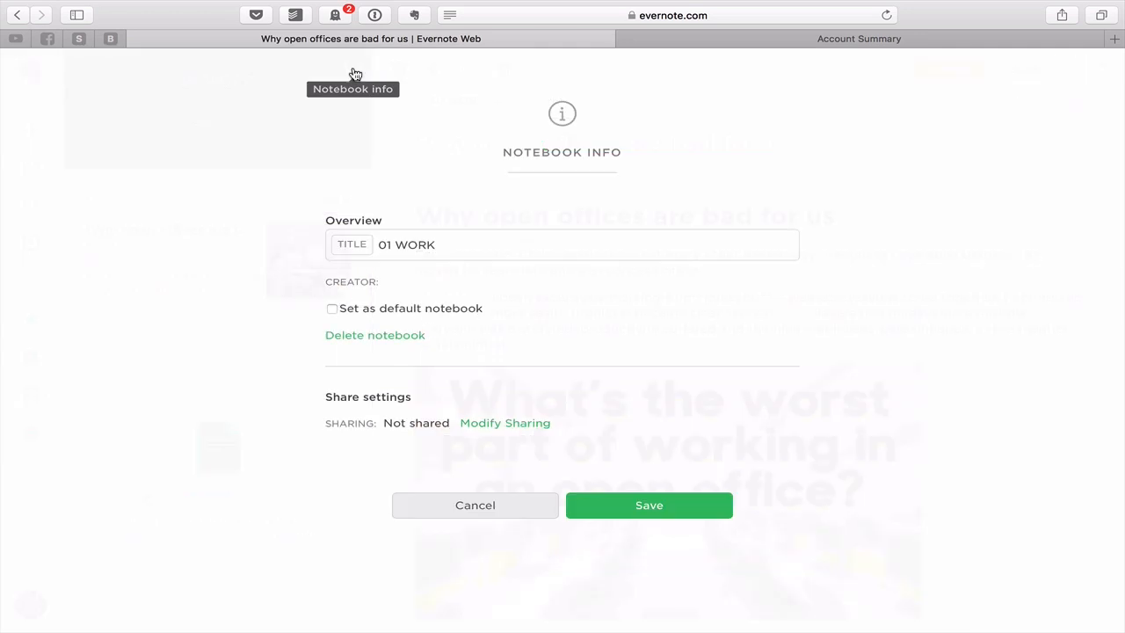
mouse_move(419, 310)
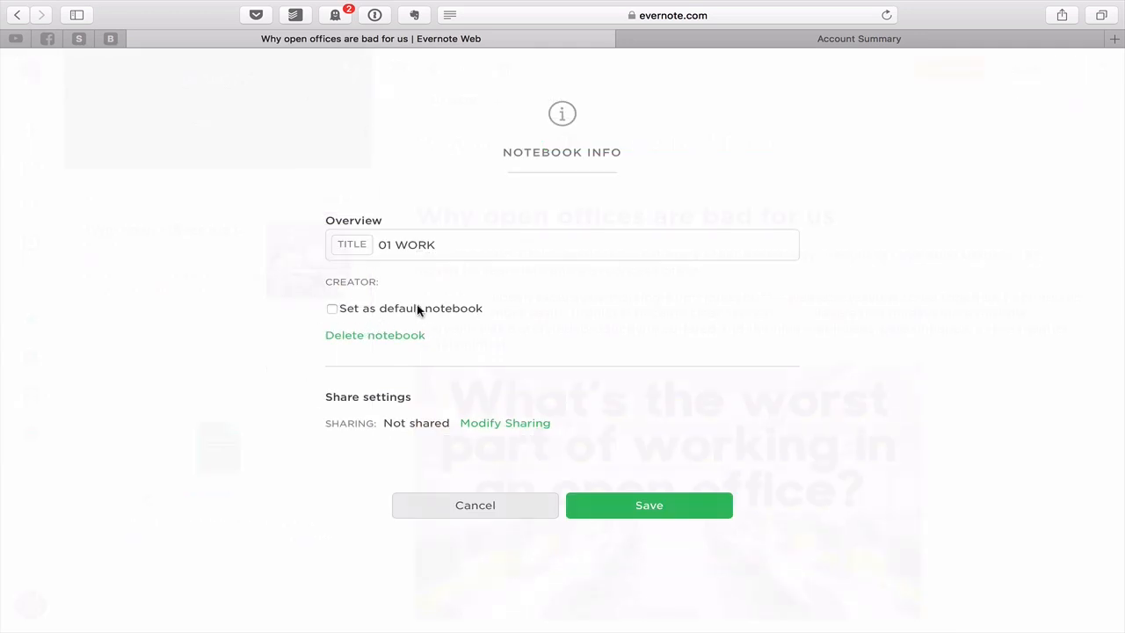
mouse_move(471, 320)
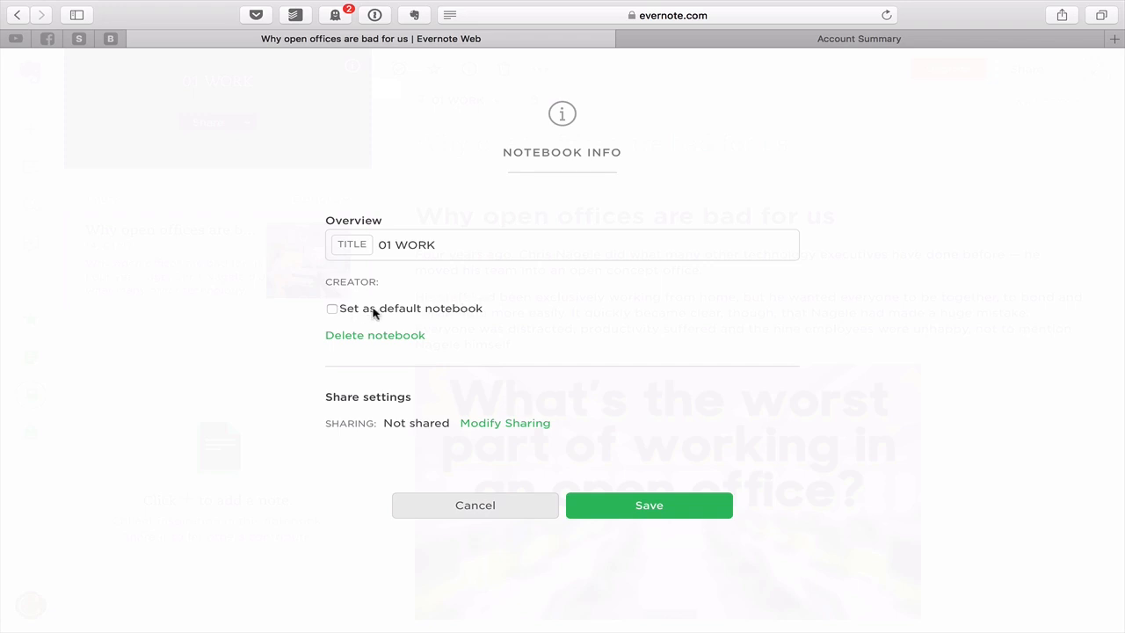
mouse_move(333, 312)
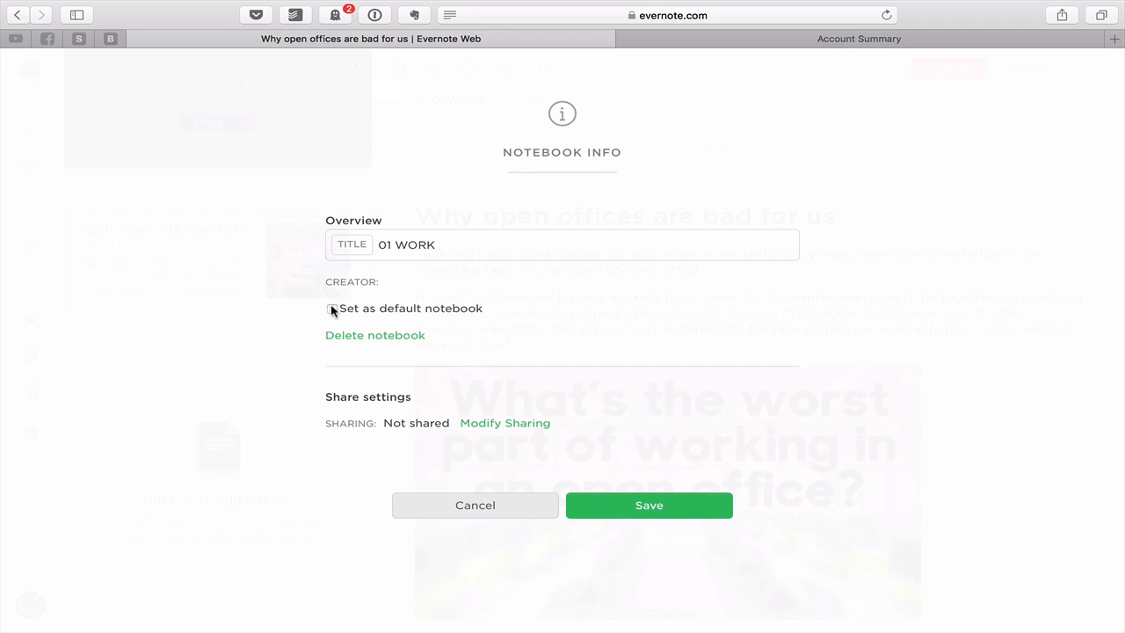
click(475, 505)
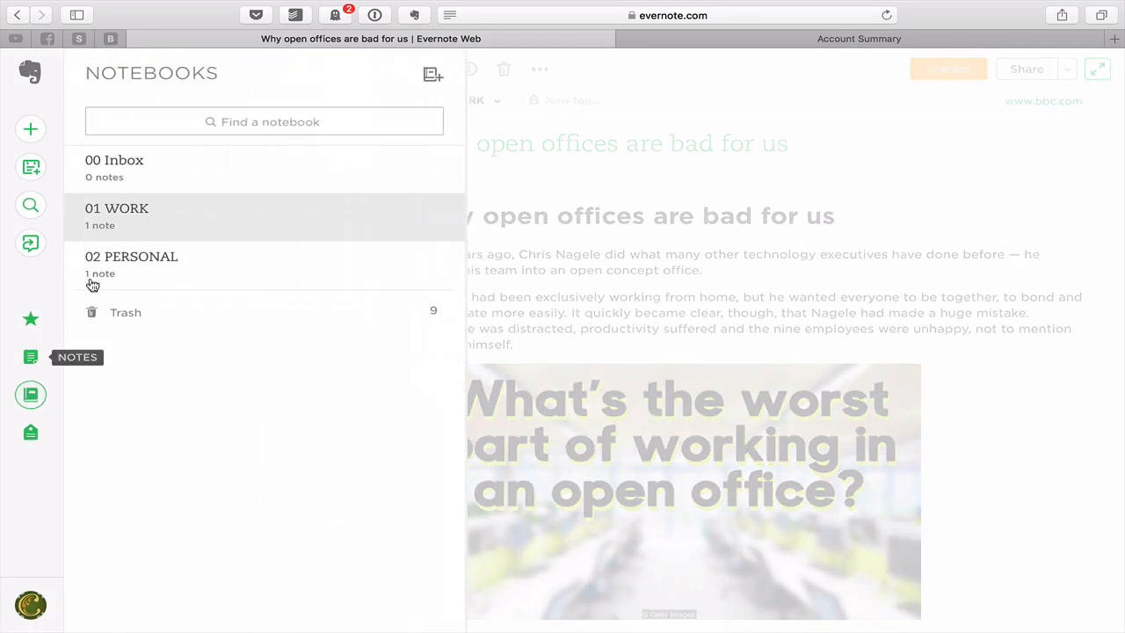
Step: Review the 00 Inbox notebook's info and close it without saving
click(114, 167)
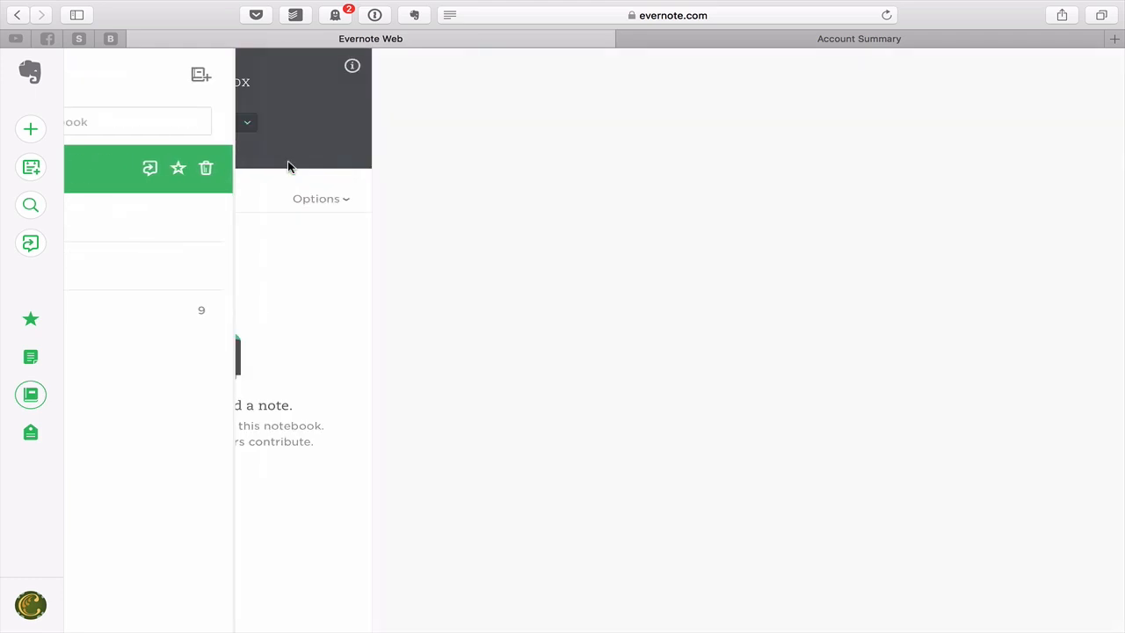
click(351, 66)
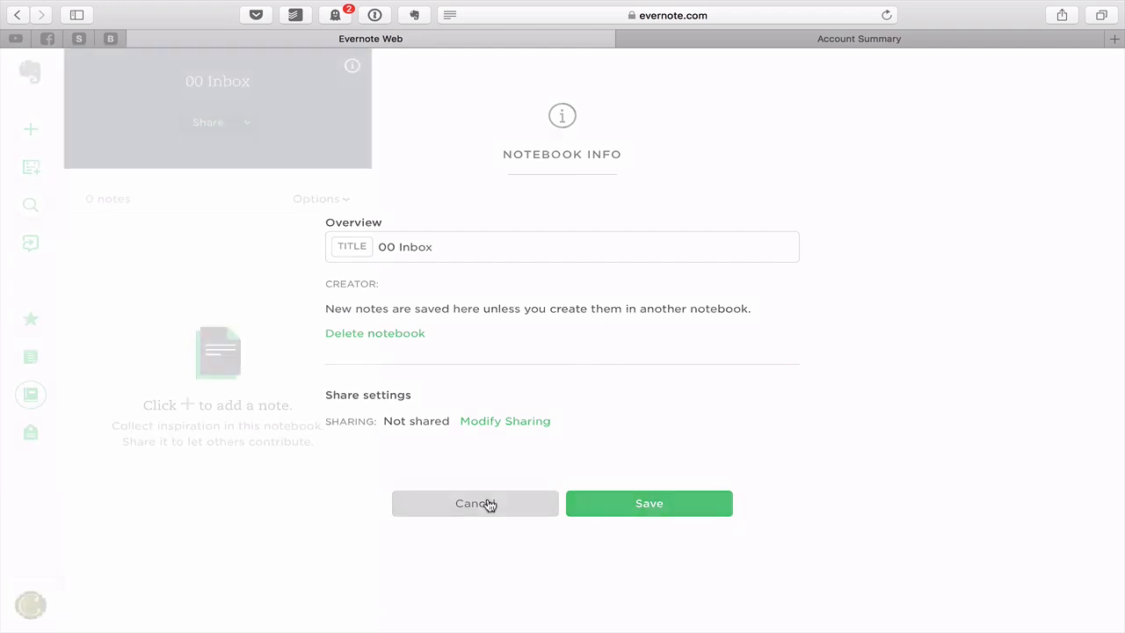
click(474, 503)
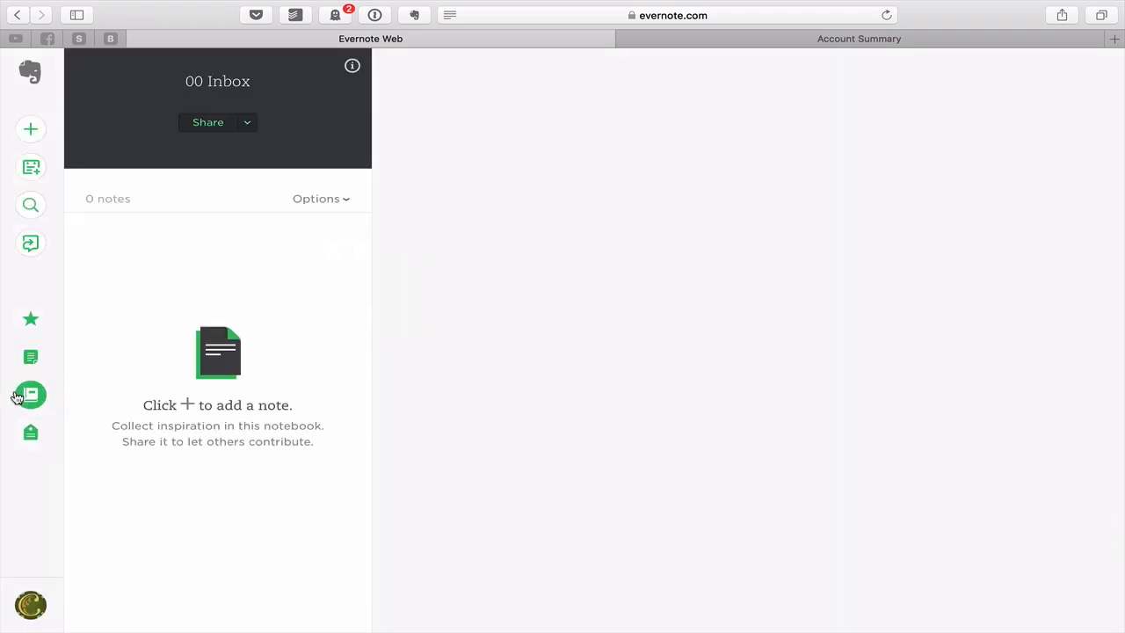
Step: Tick Set as default notebook in 00 Inbox's info and save it
click(30, 393)
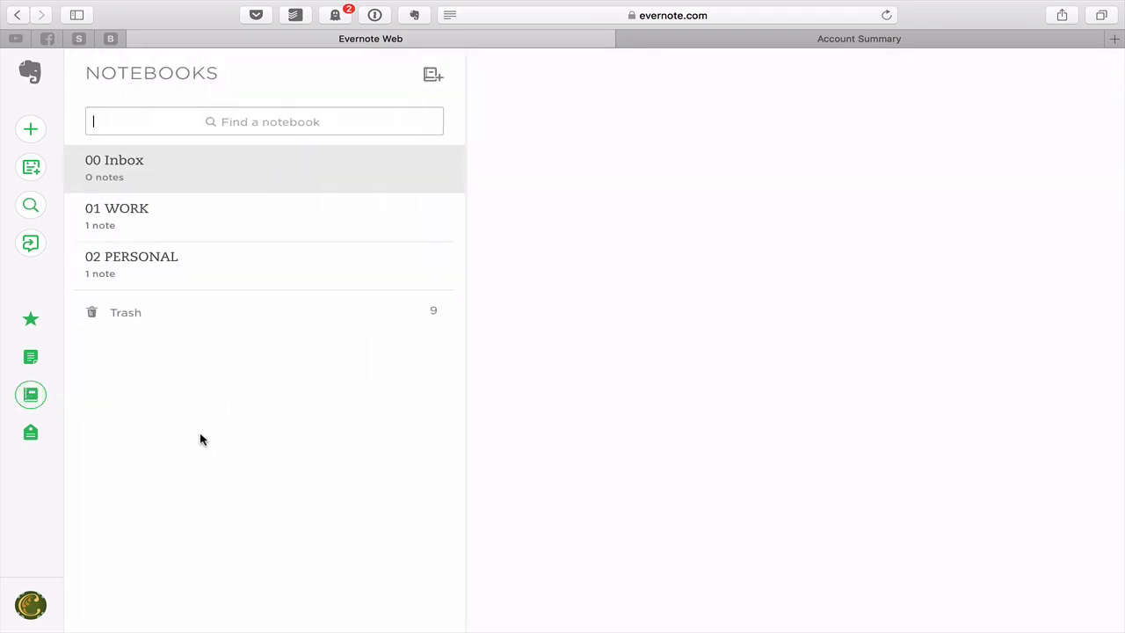
mouse_move(167, 221)
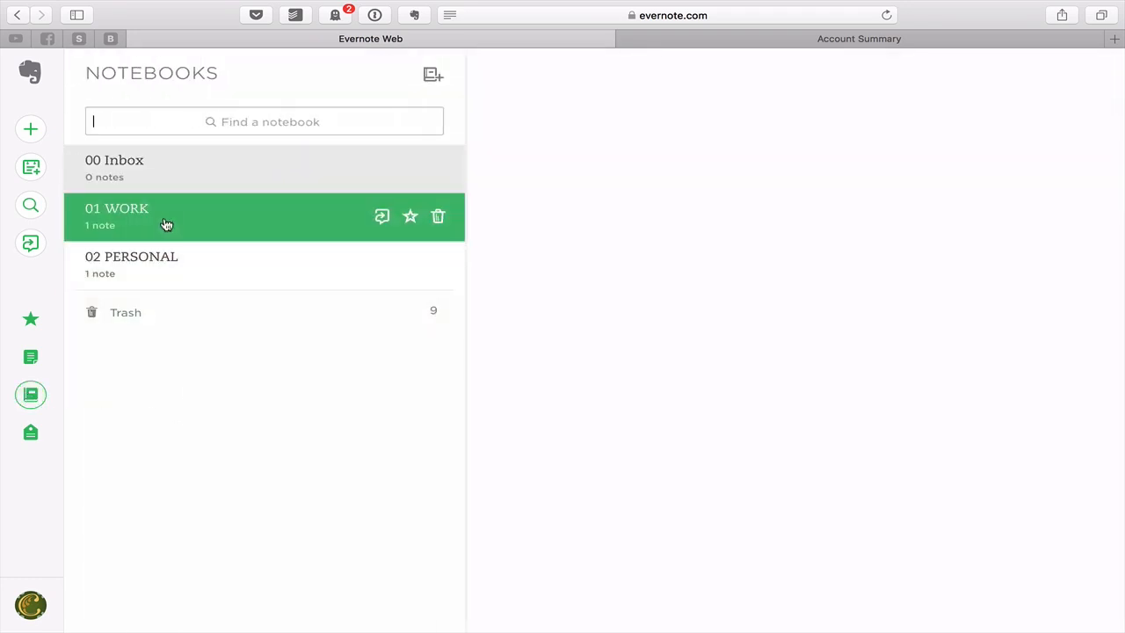
click(116, 217)
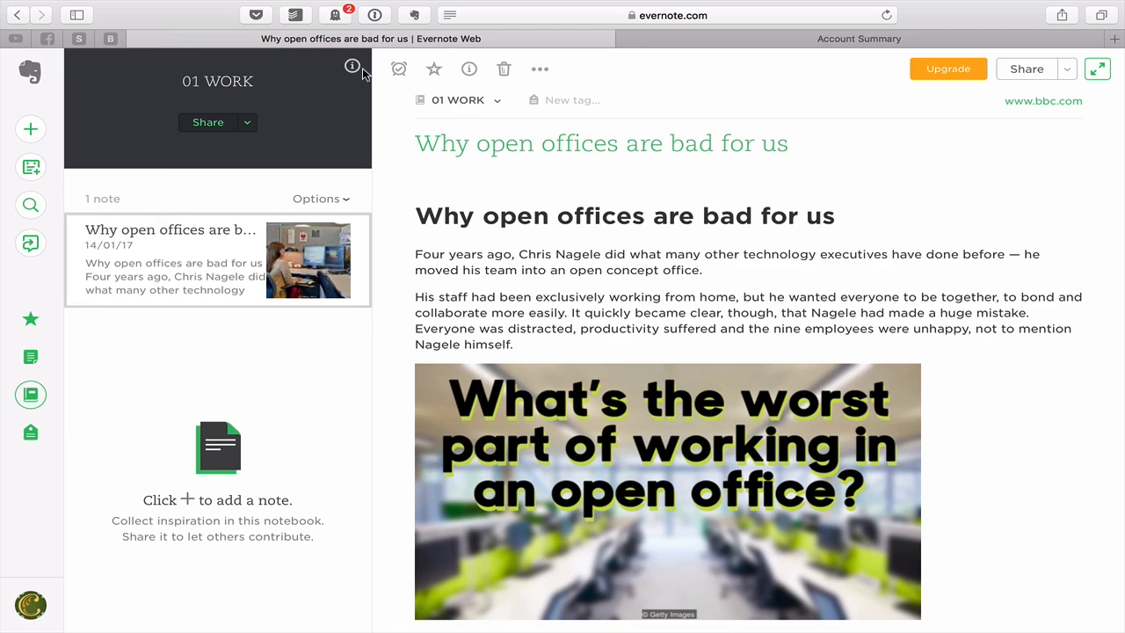
click(351, 69)
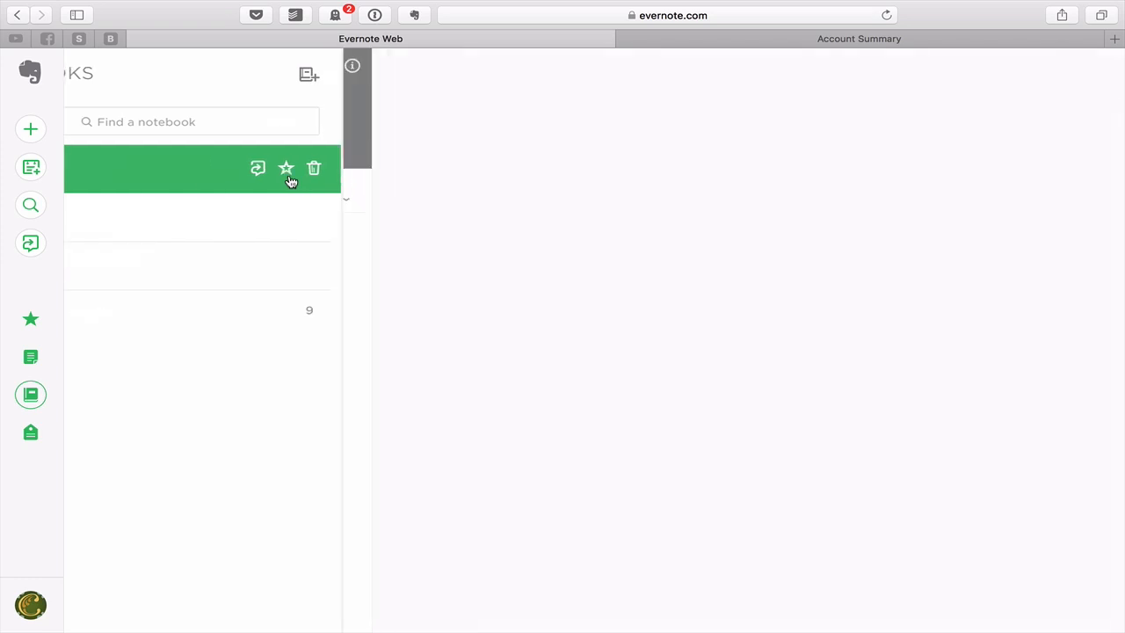
click(352, 66)
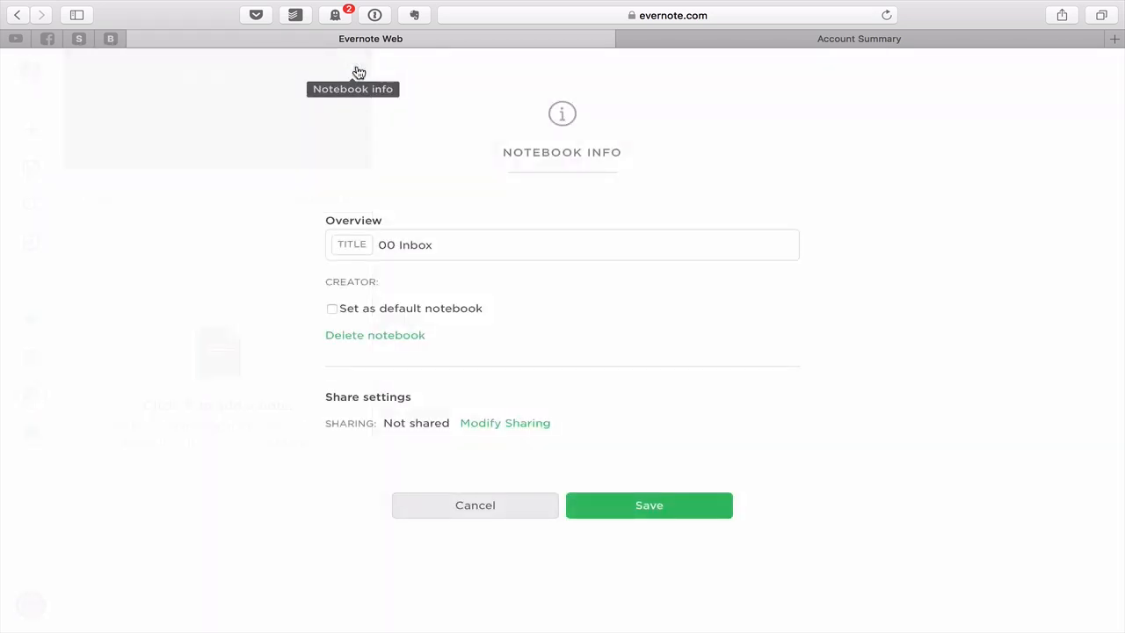
mouse_move(201, 313)
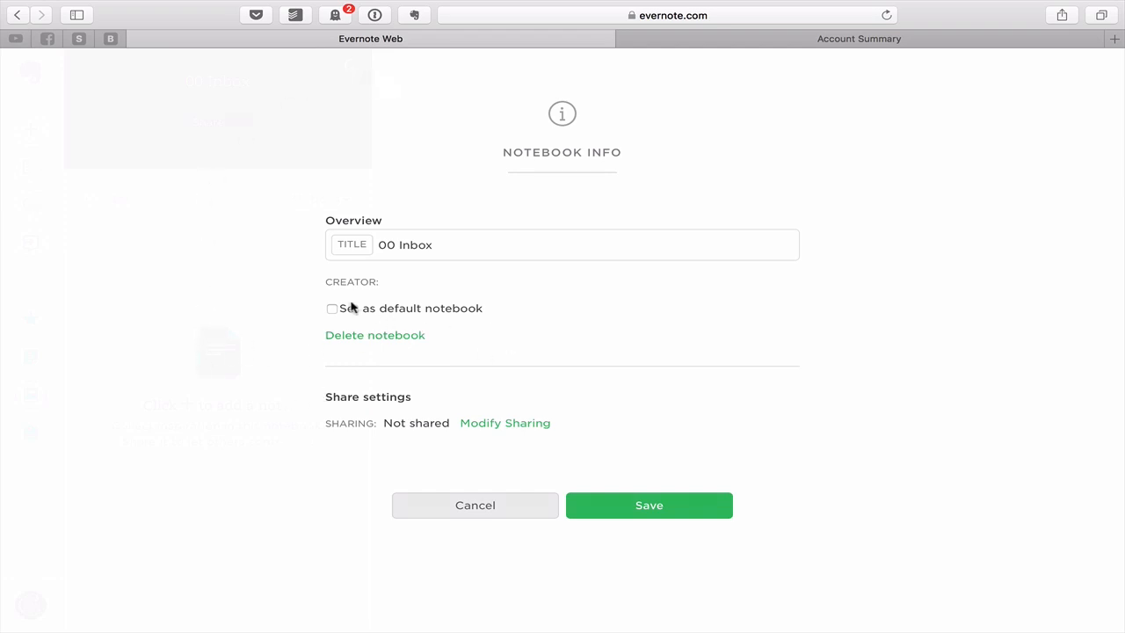
click(332, 310)
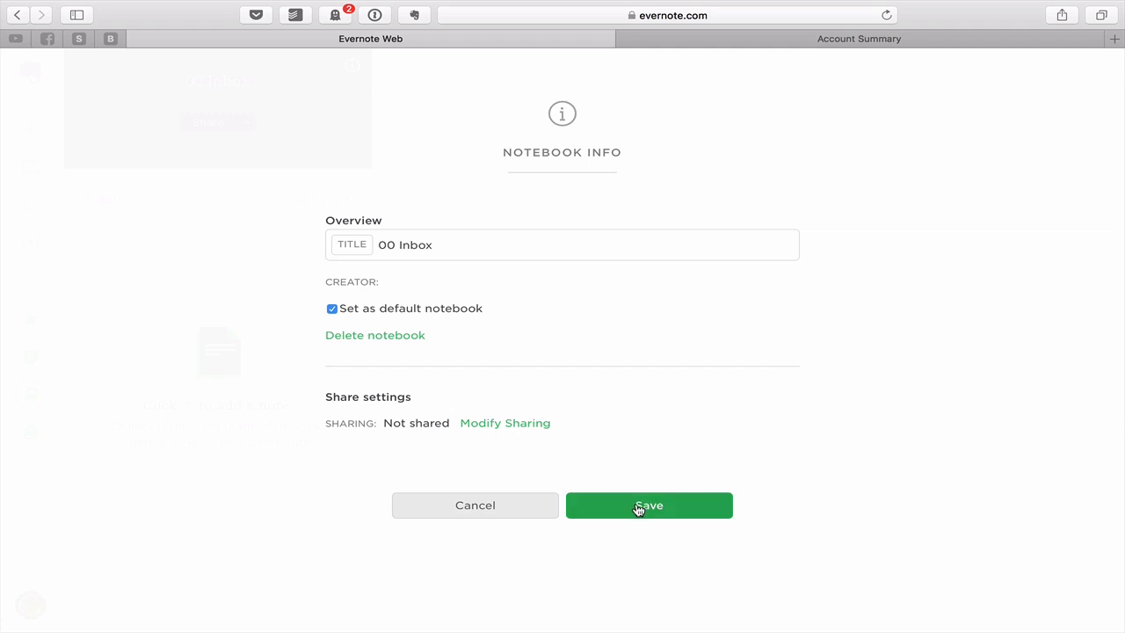
click(649, 504)
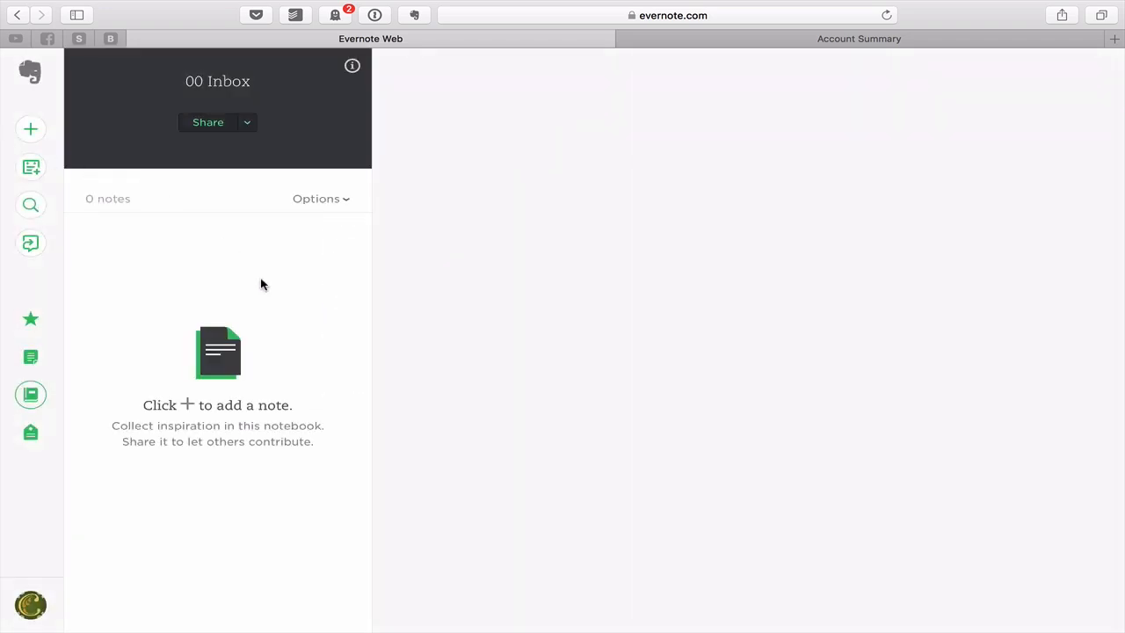
mouse_move(70, 418)
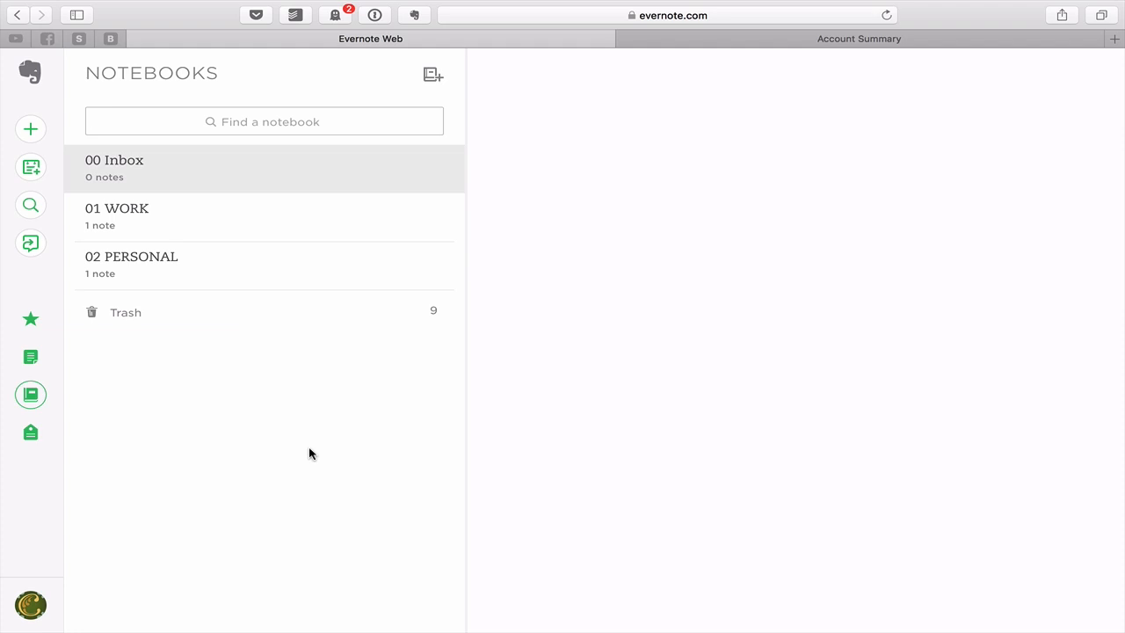
mouse_move(183, 411)
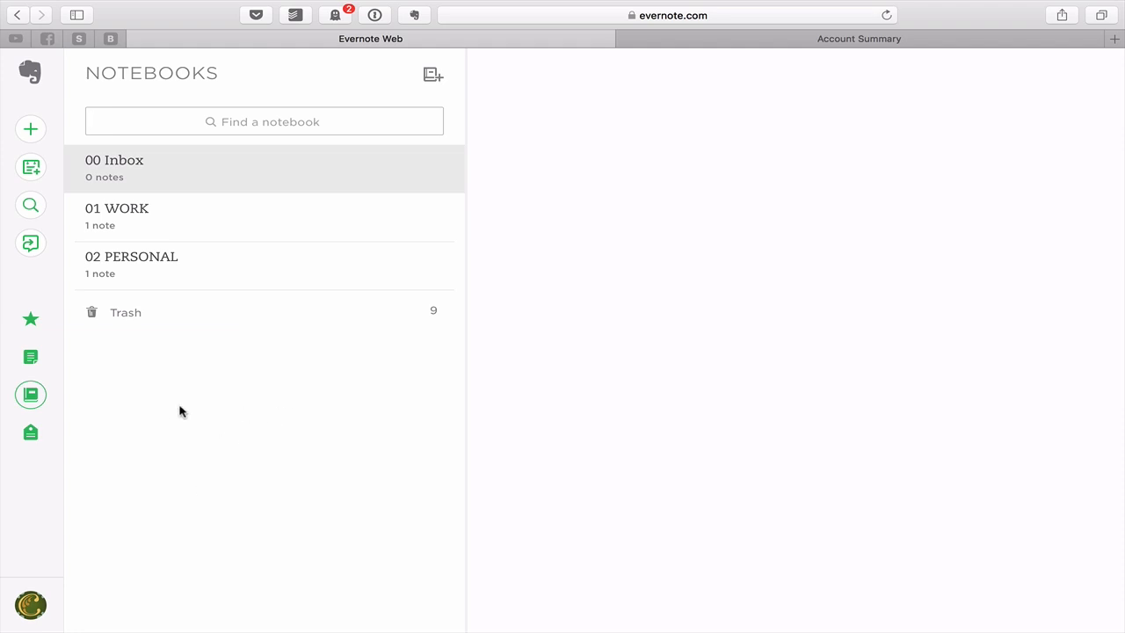
mouse_move(244, 496)
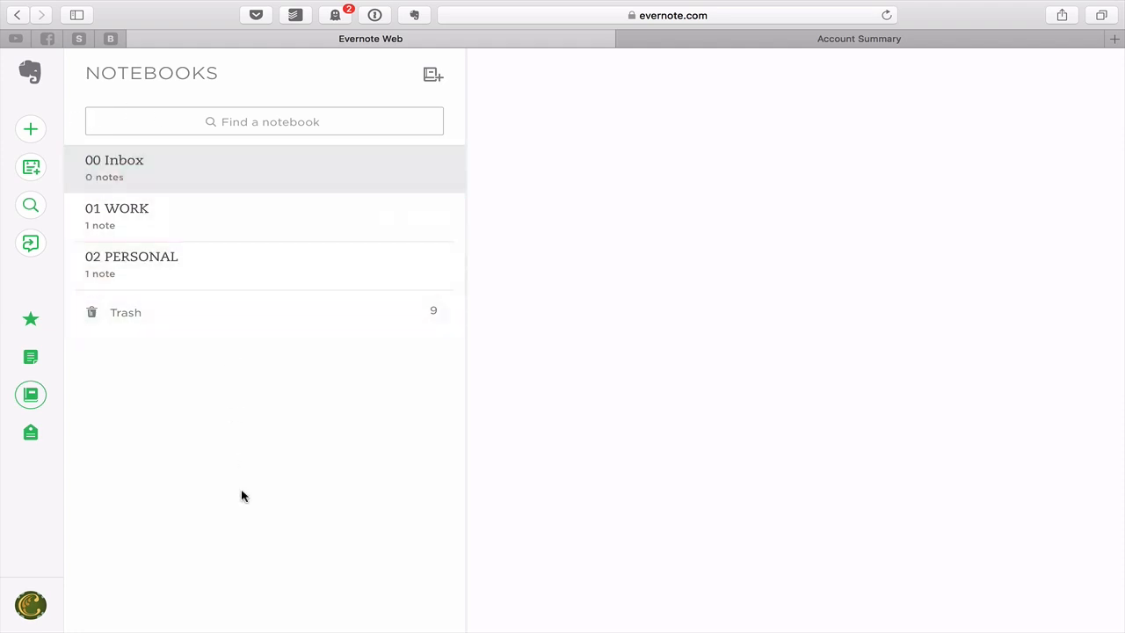
mouse_move(246, 502)
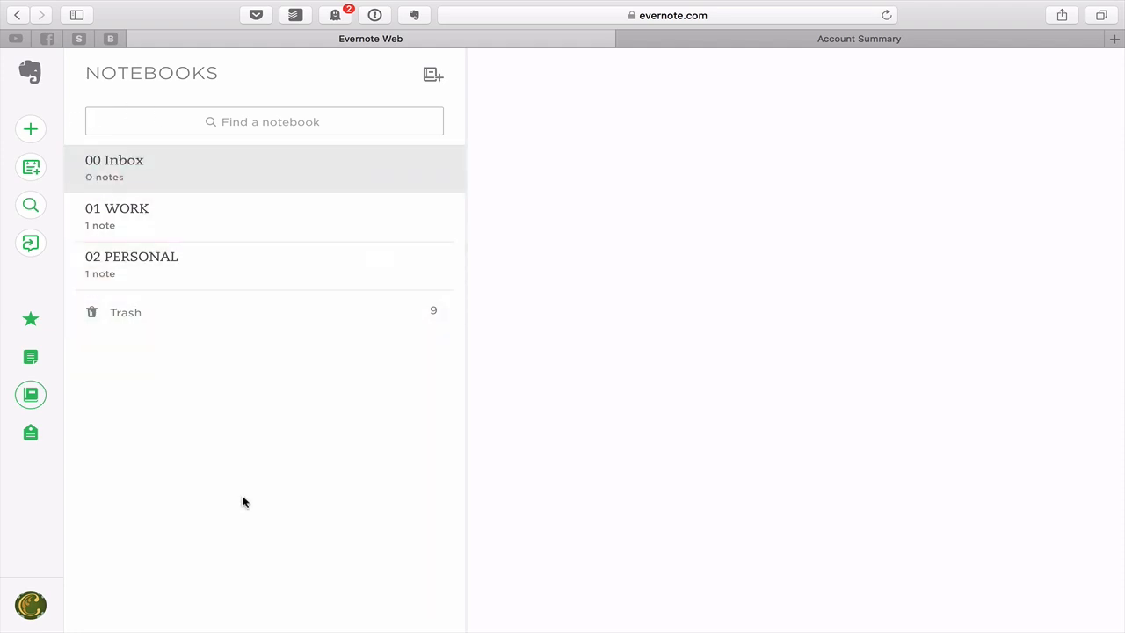
mouse_move(113, 607)
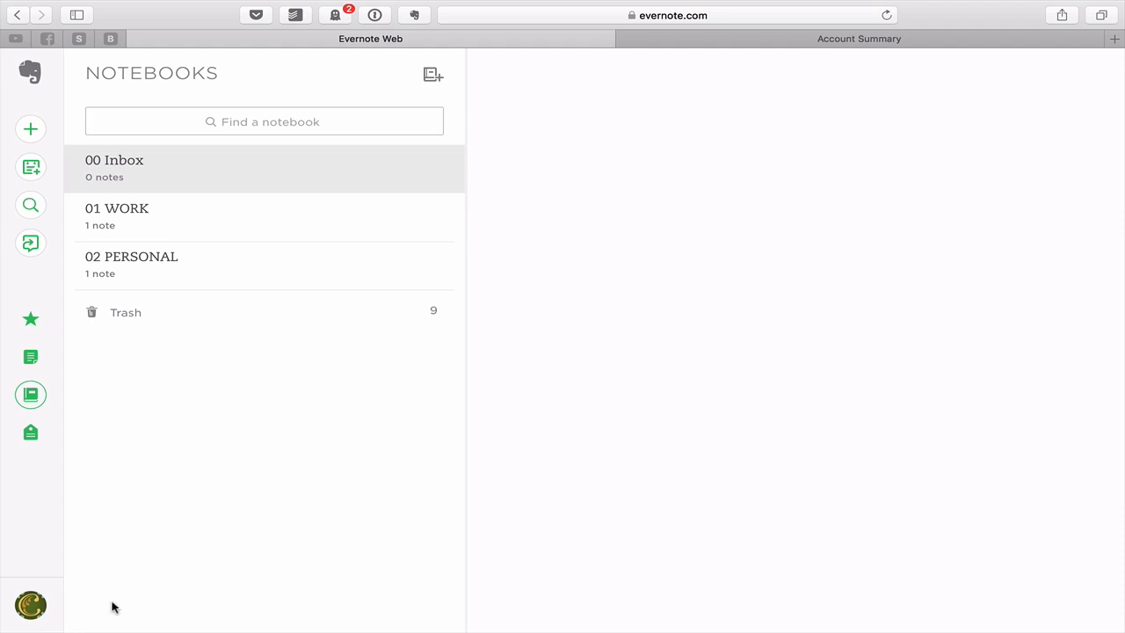
mouse_move(315, 566)
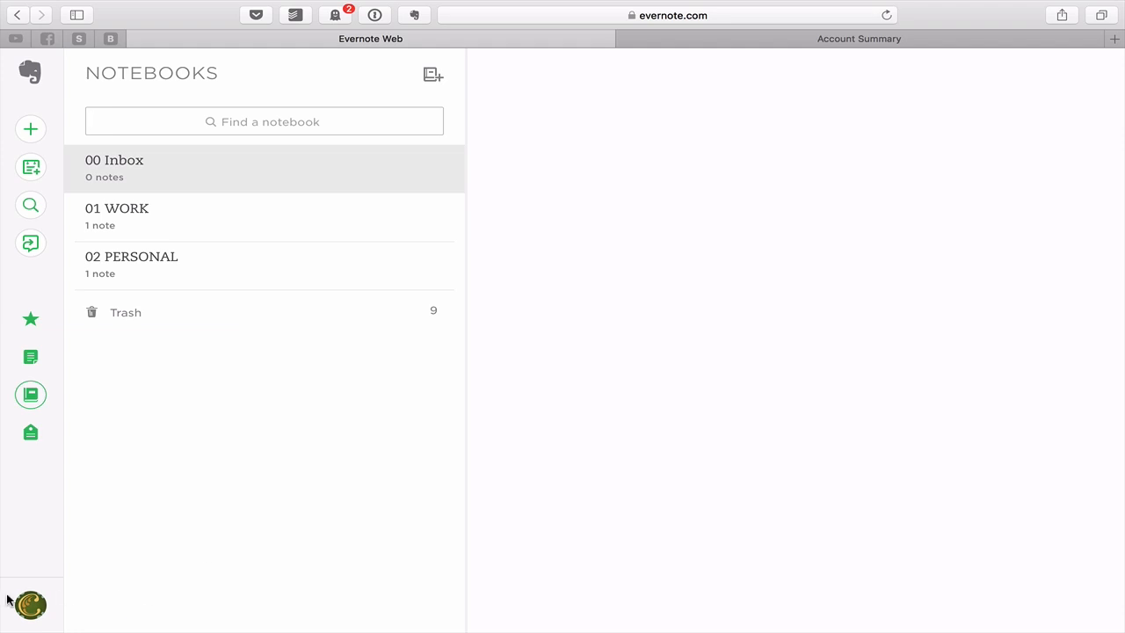
mouse_move(30, 605)
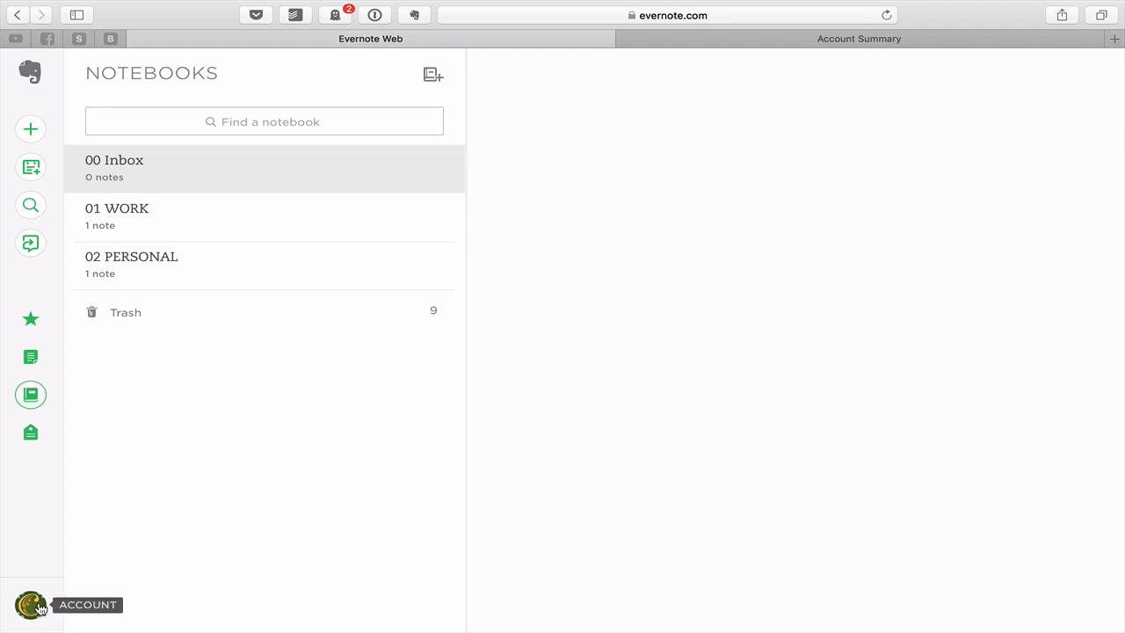
mouse_move(84, 7)
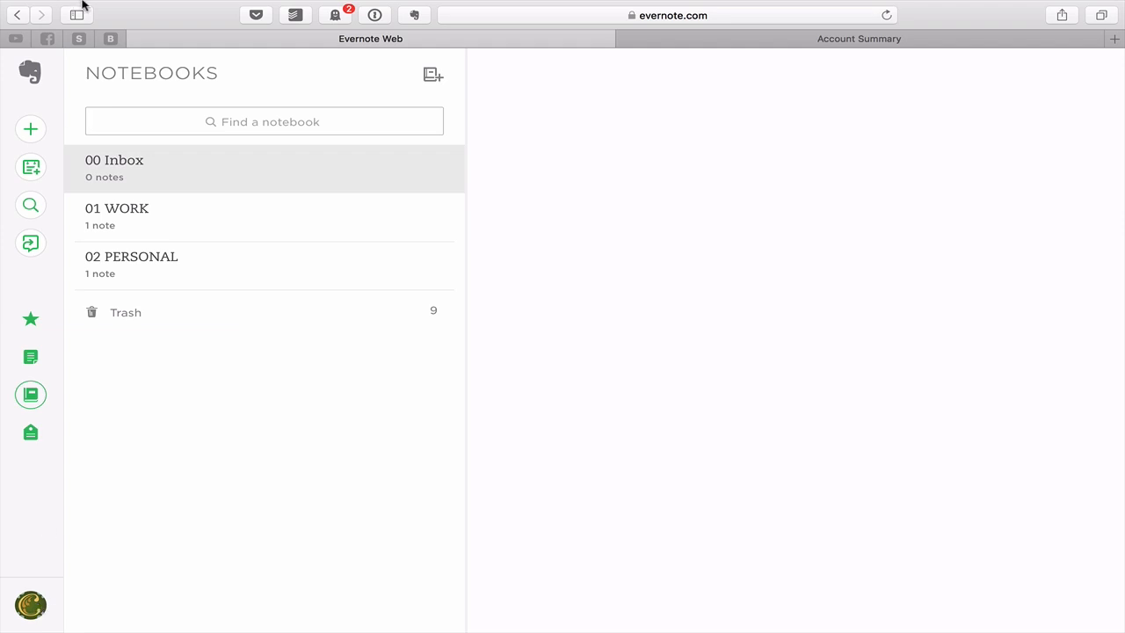
Step: View Account Summary in settings and select the 'Email Notes to' address
click(30, 604)
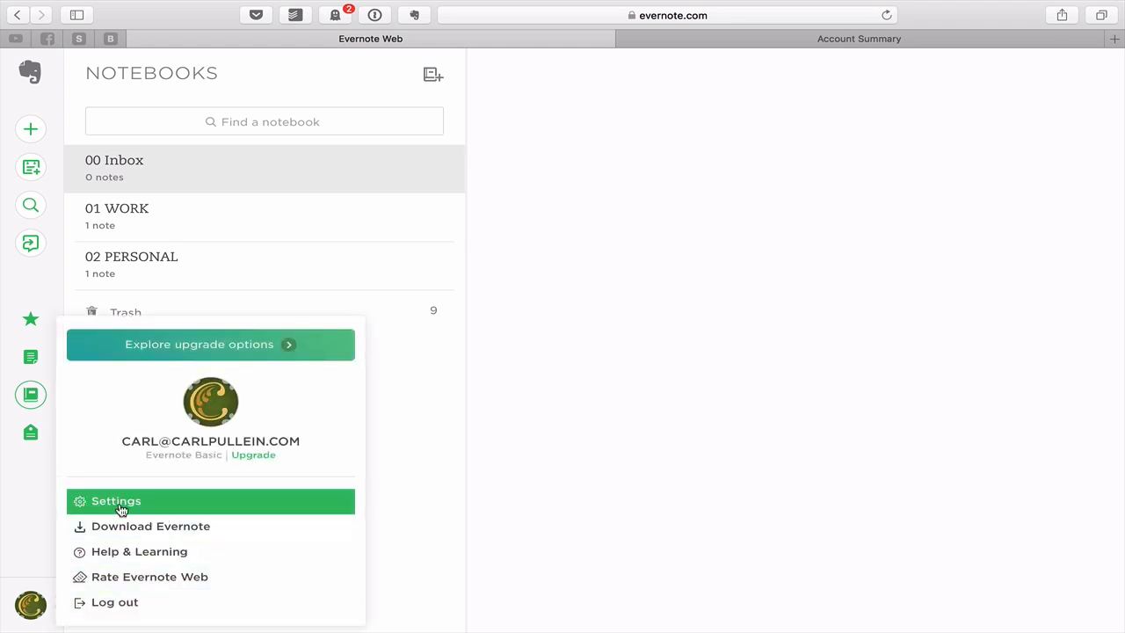
click(116, 501)
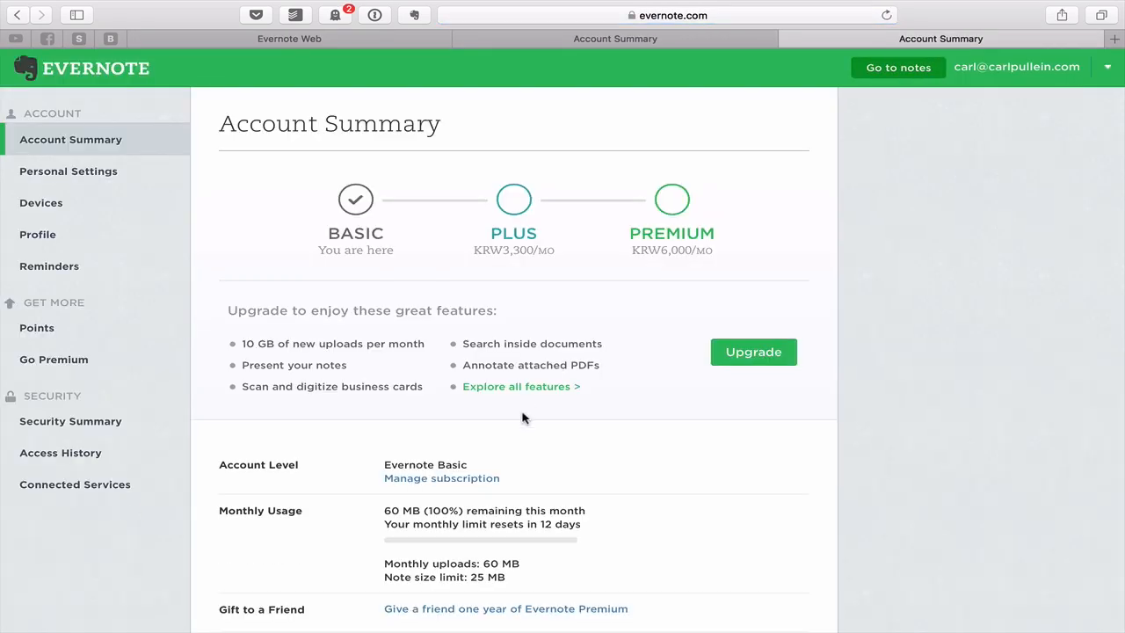
scroll(down, 3)
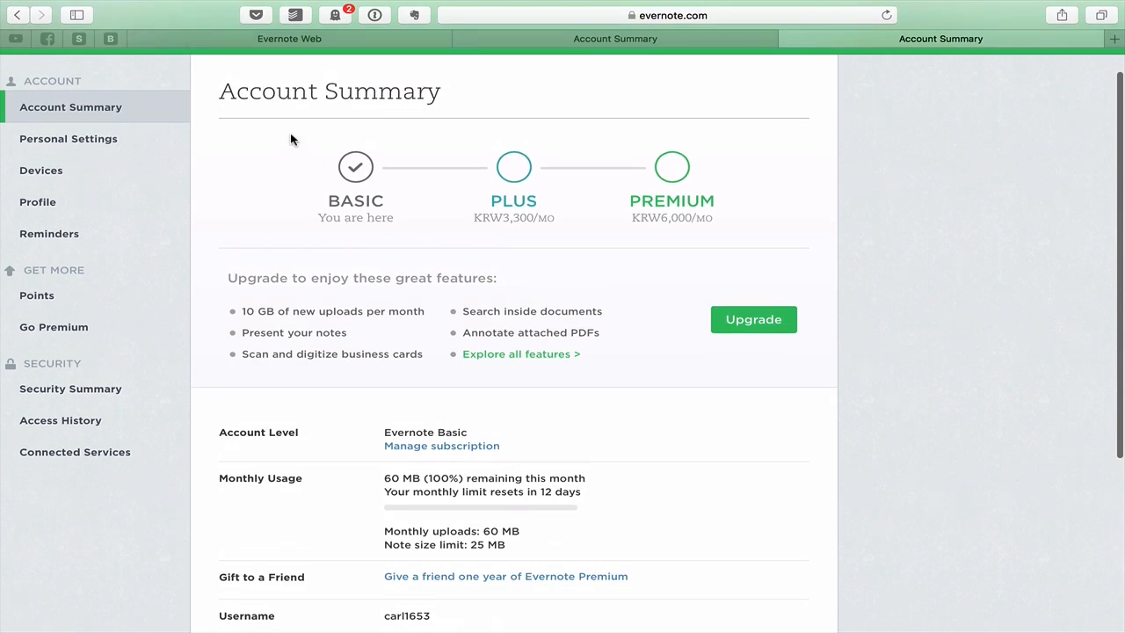
mouse_move(622, 440)
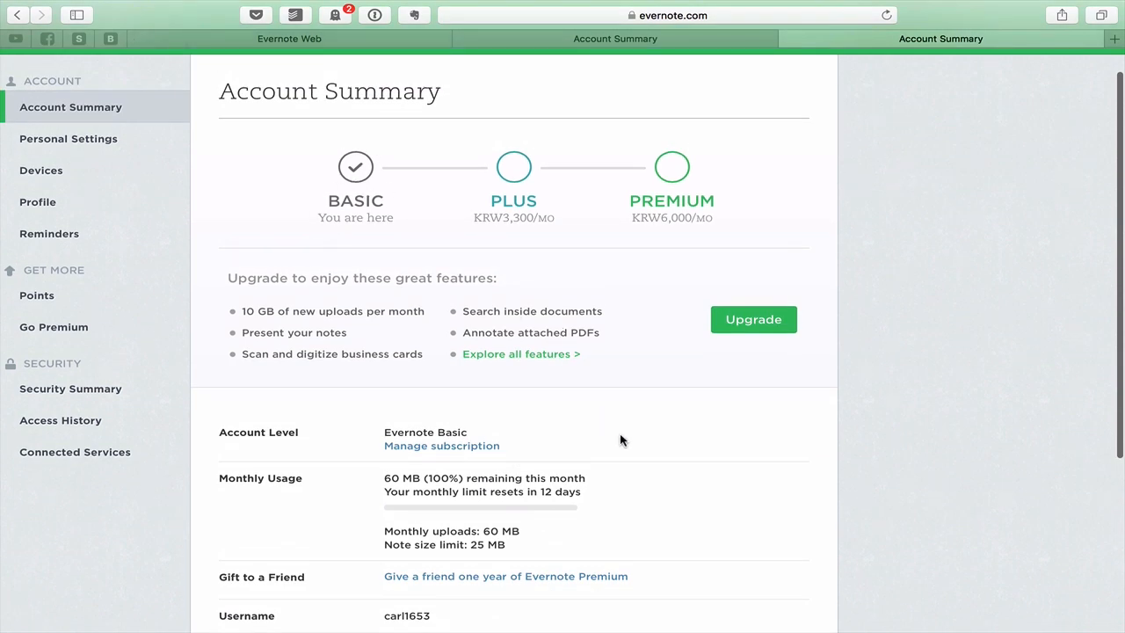
scroll(down, 3)
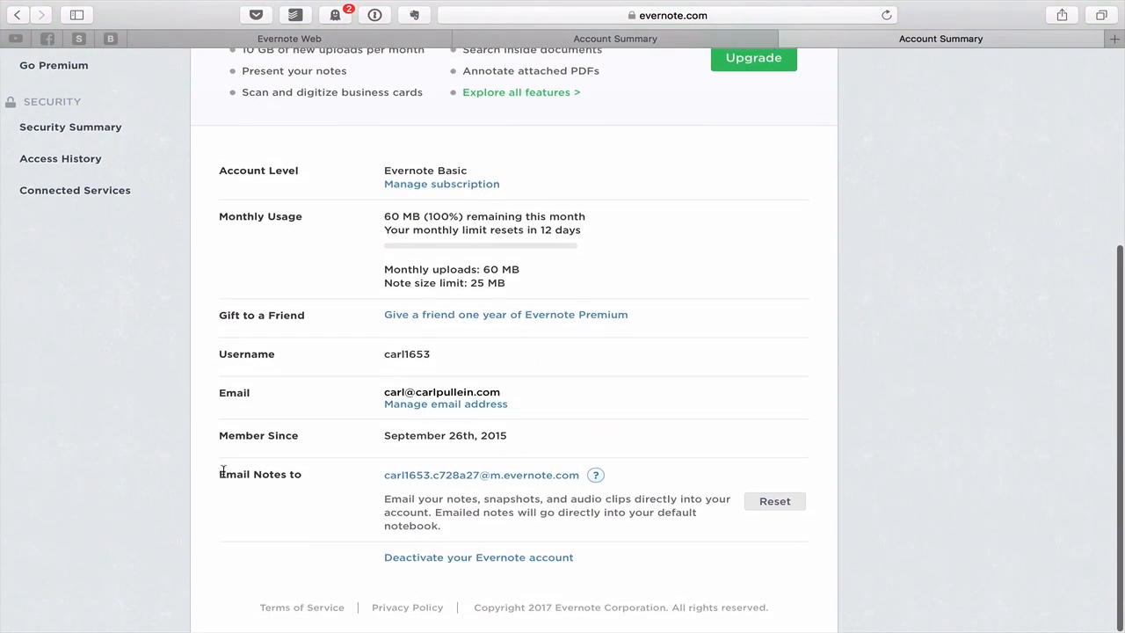
mouse_move(453, 464)
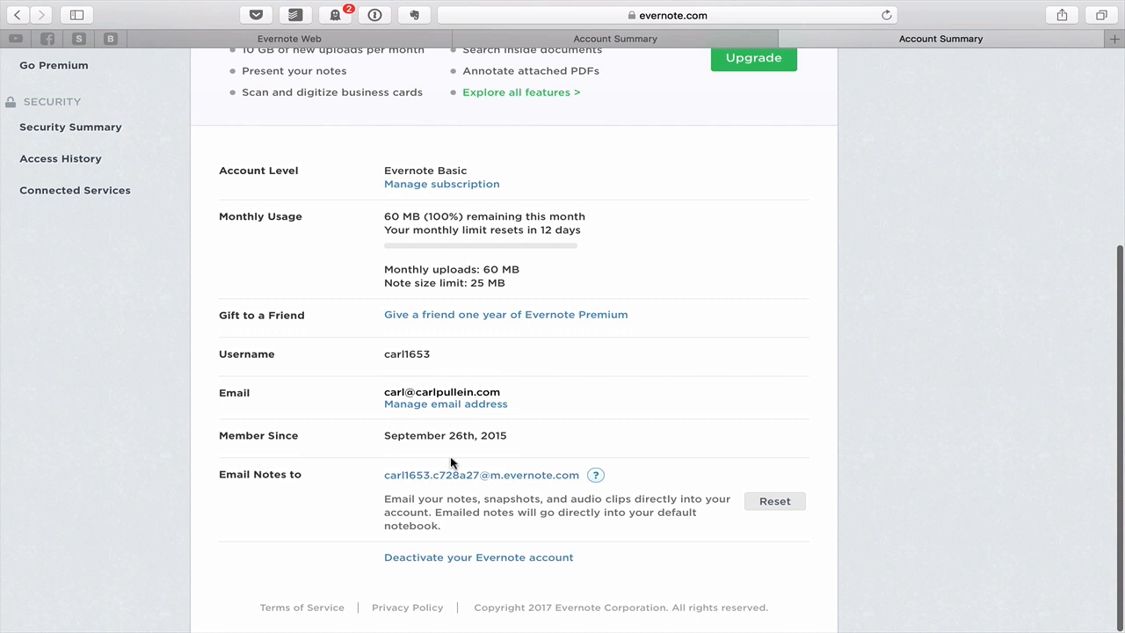
mouse_move(481, 485)
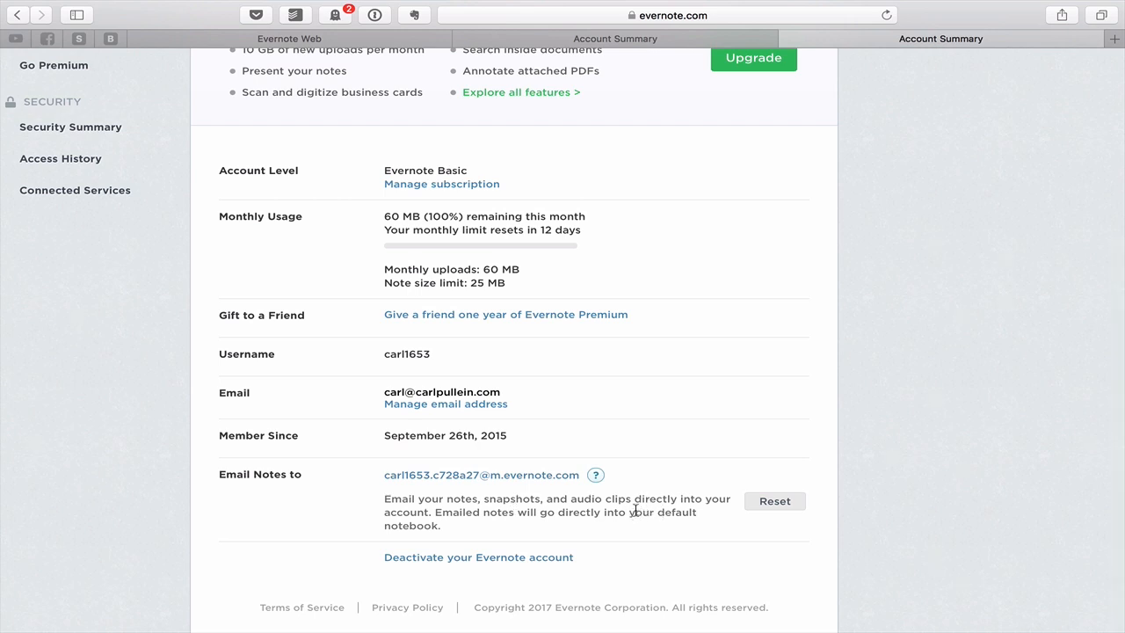
drag(607, 511, 441, 526)
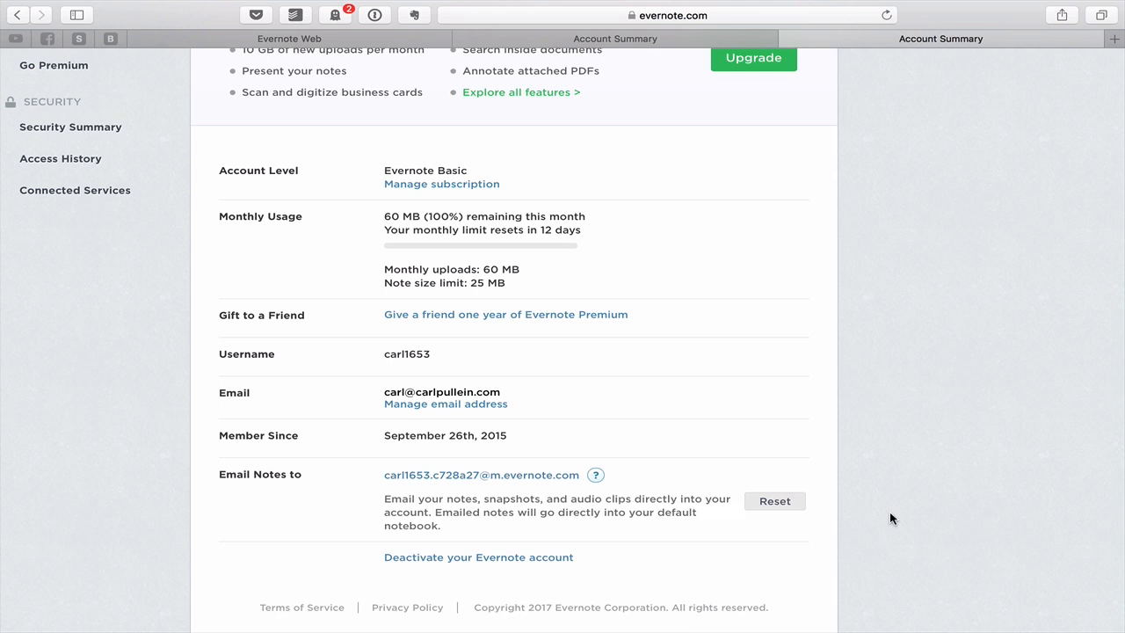
mouse_move(360, 253)
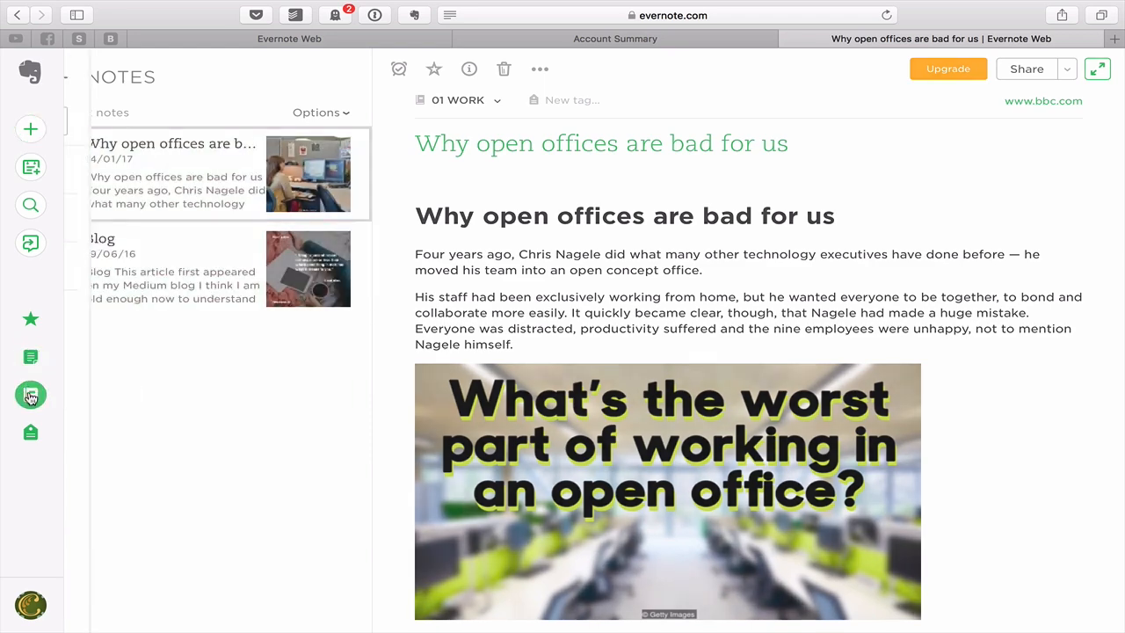
Step: Retitle the 00 Inbox notebook to 00 INBOX in its info and save
click(30, 393)
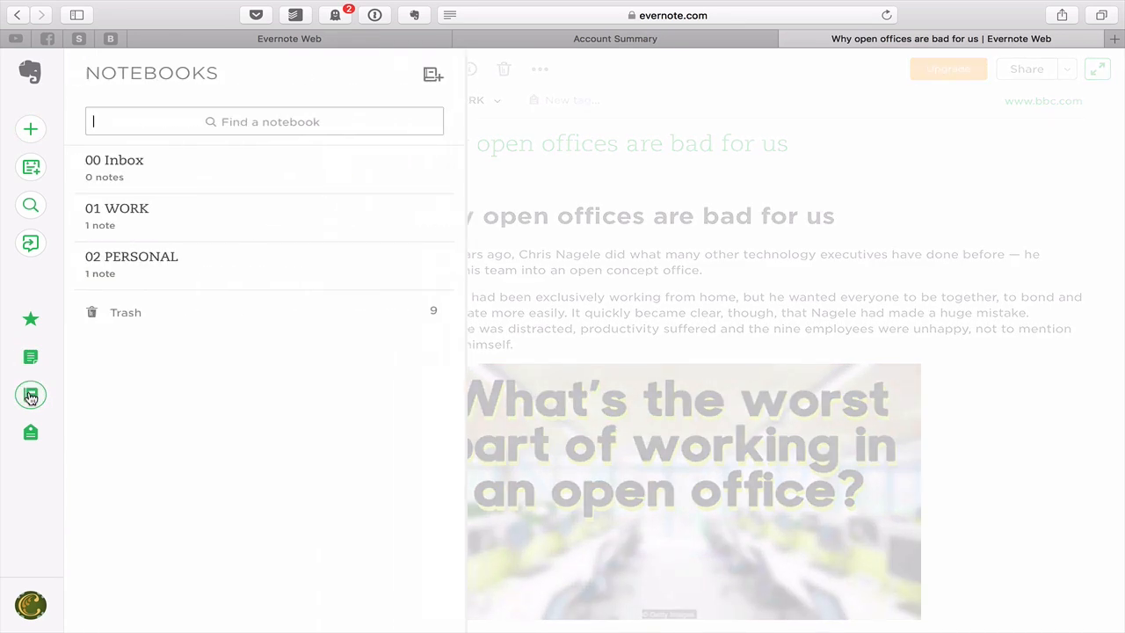
mouse_move(243, 174)
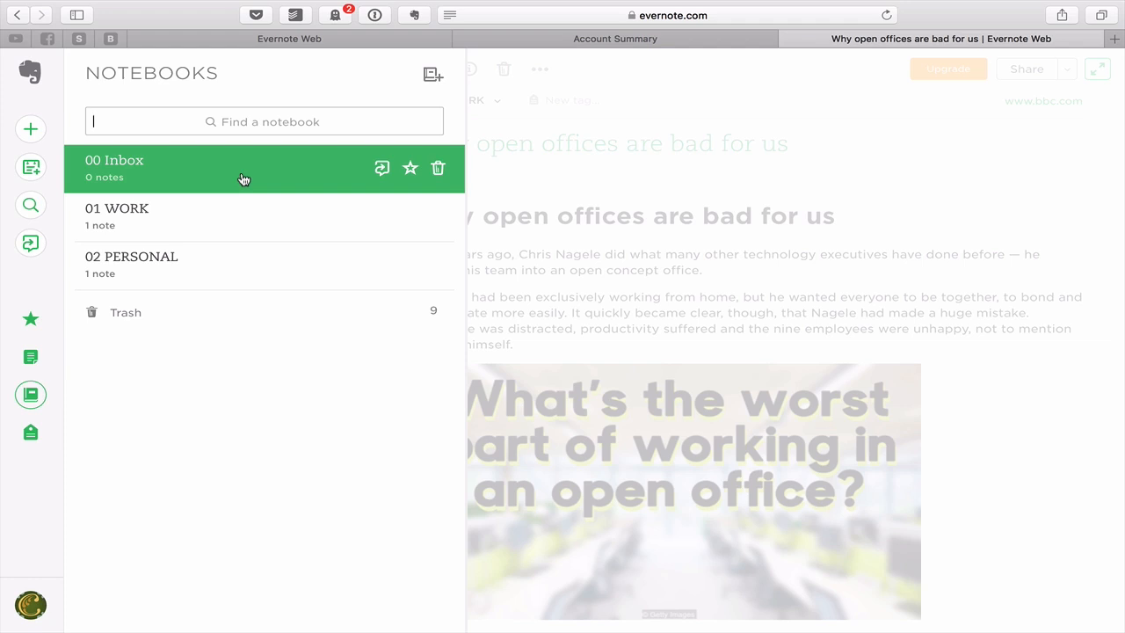
mouse_move(138, 173)
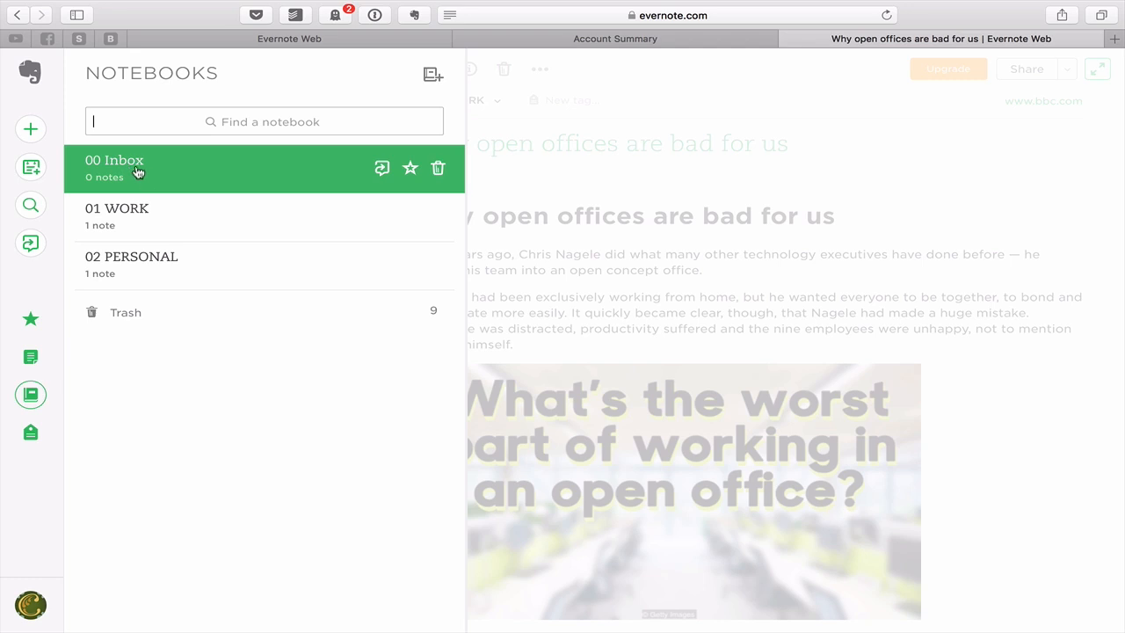
mouse_move(148, 172)
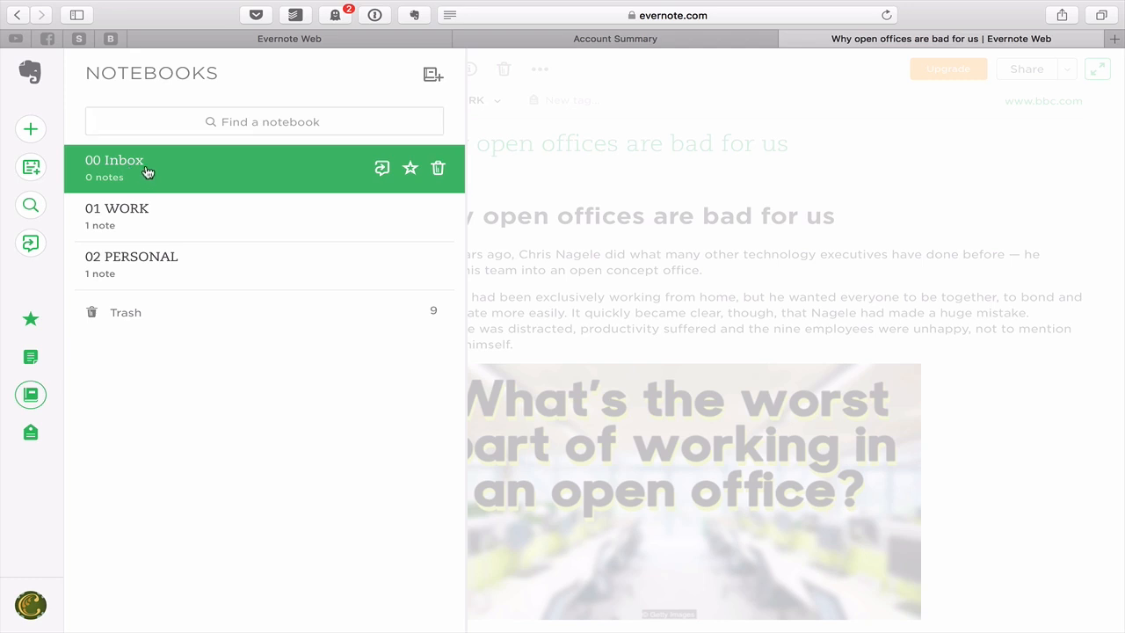
click(114, 160)
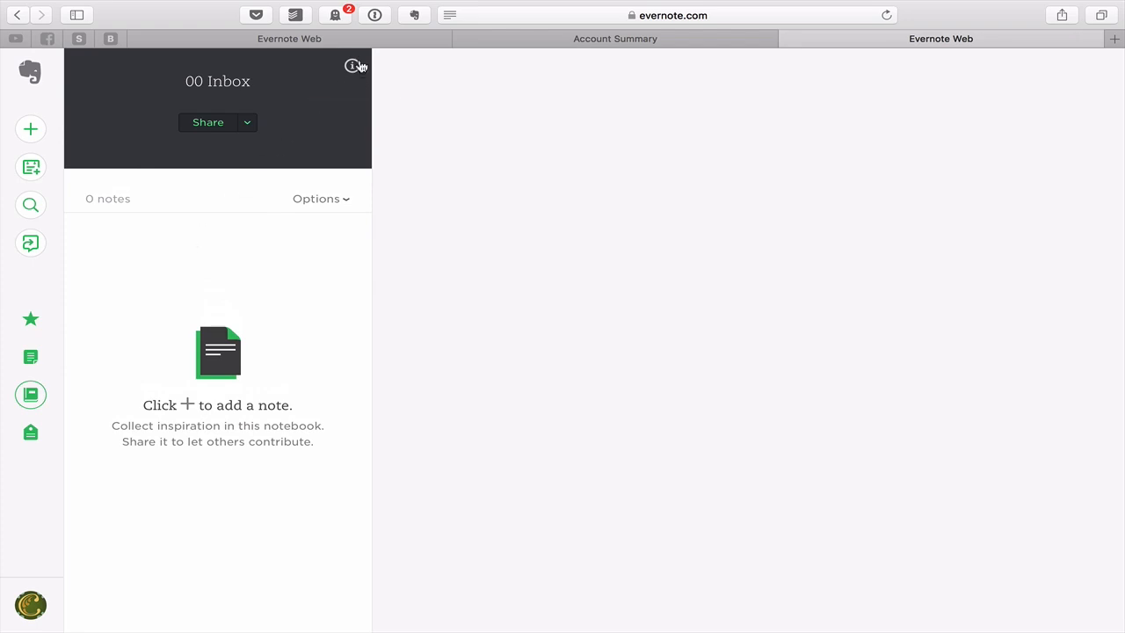
click(352, 67)
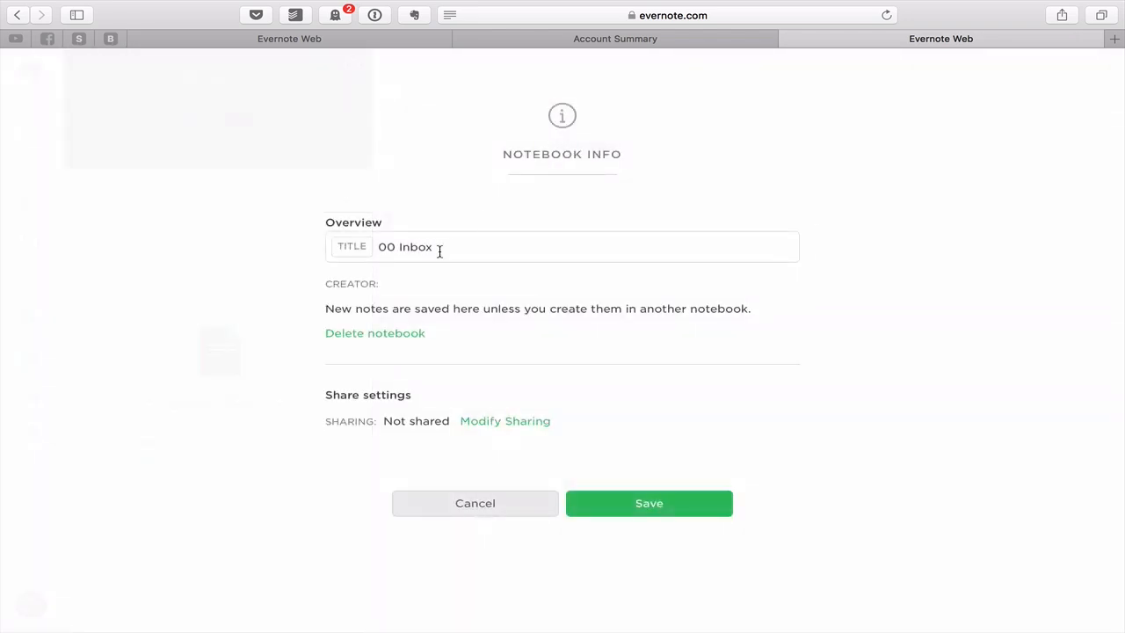
double_click(415, 246)
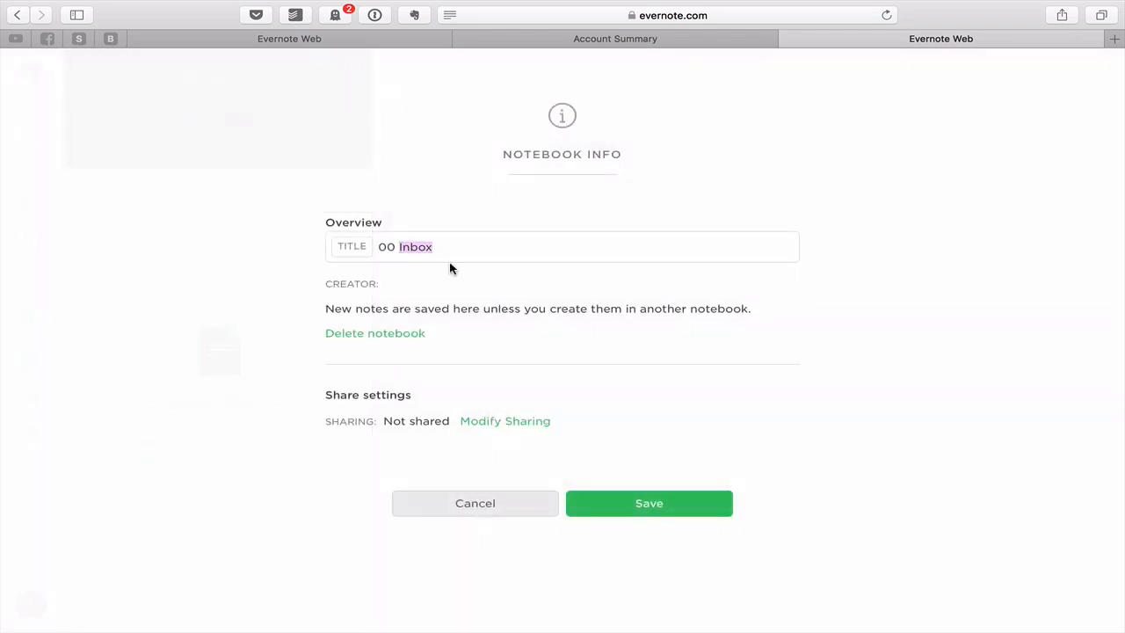
text(INBOX)
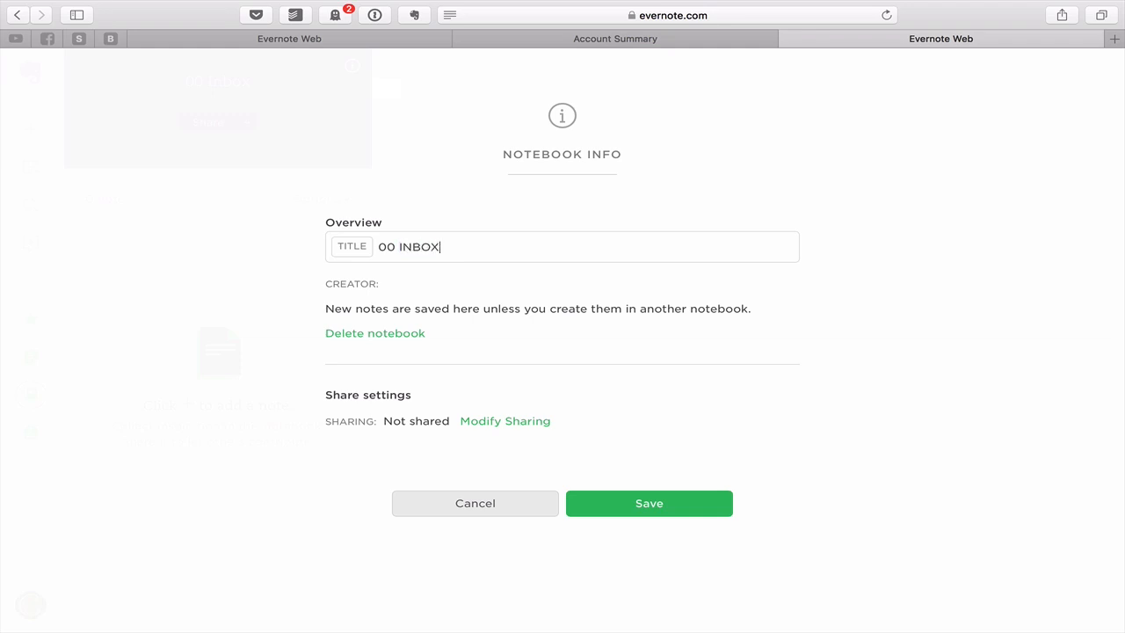
click(649, 503)
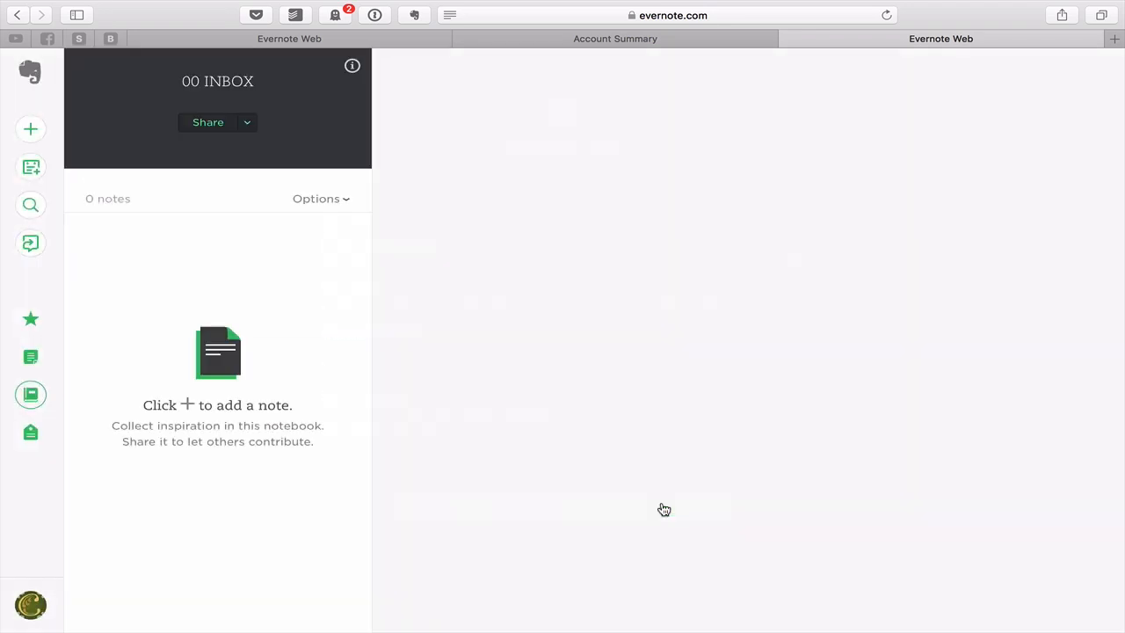
mouse_move(209, 213)
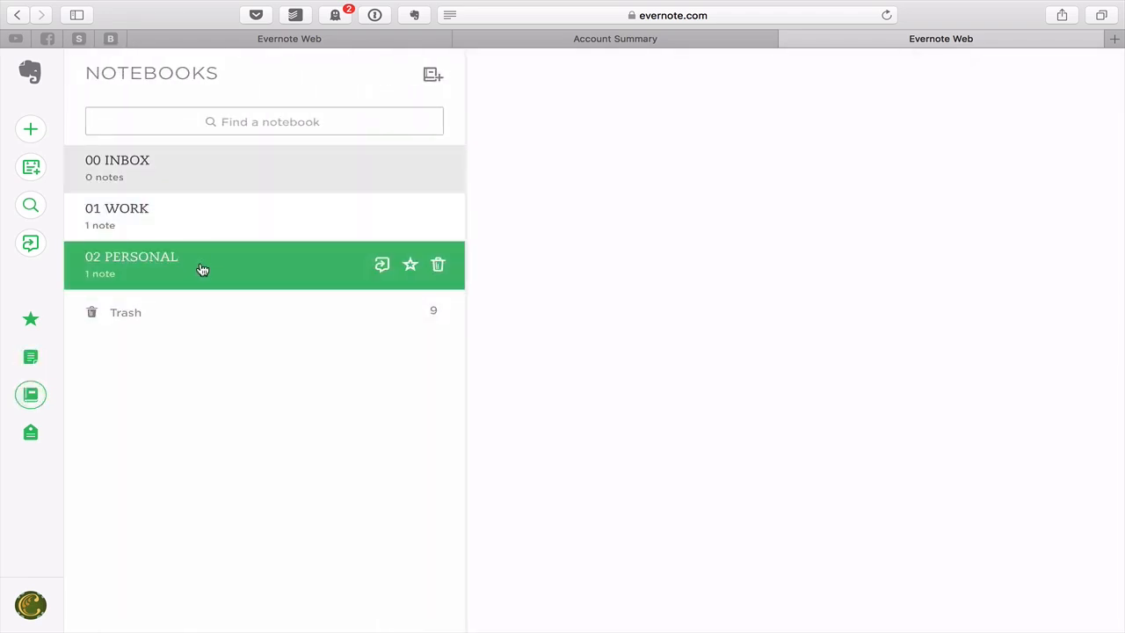
mouse_move(203, 169)
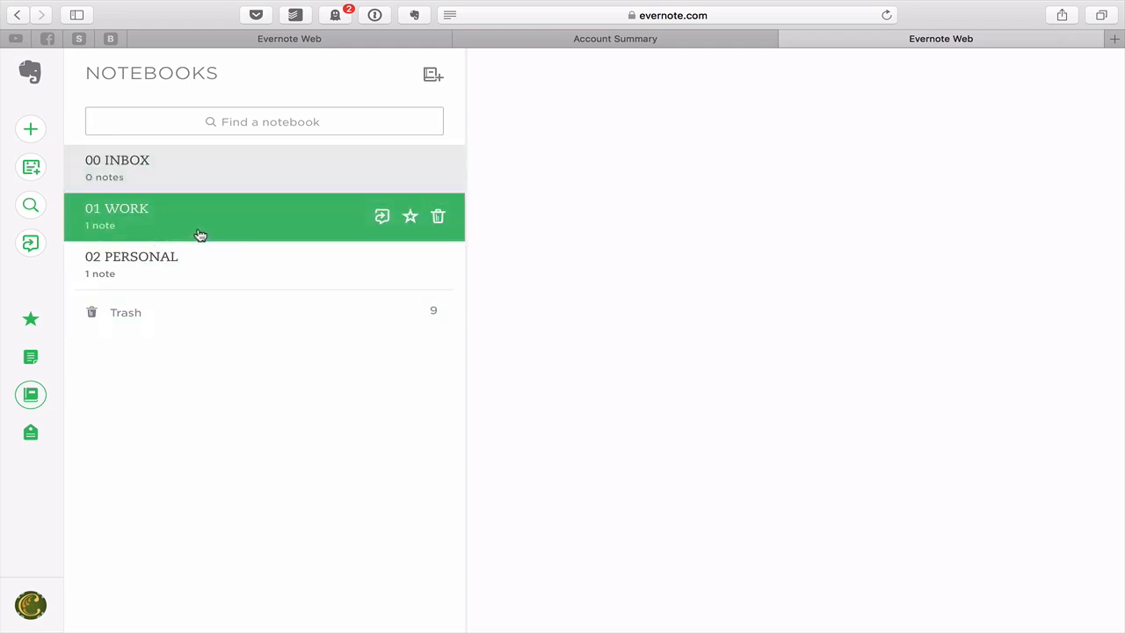
mouse_move(219, 376)
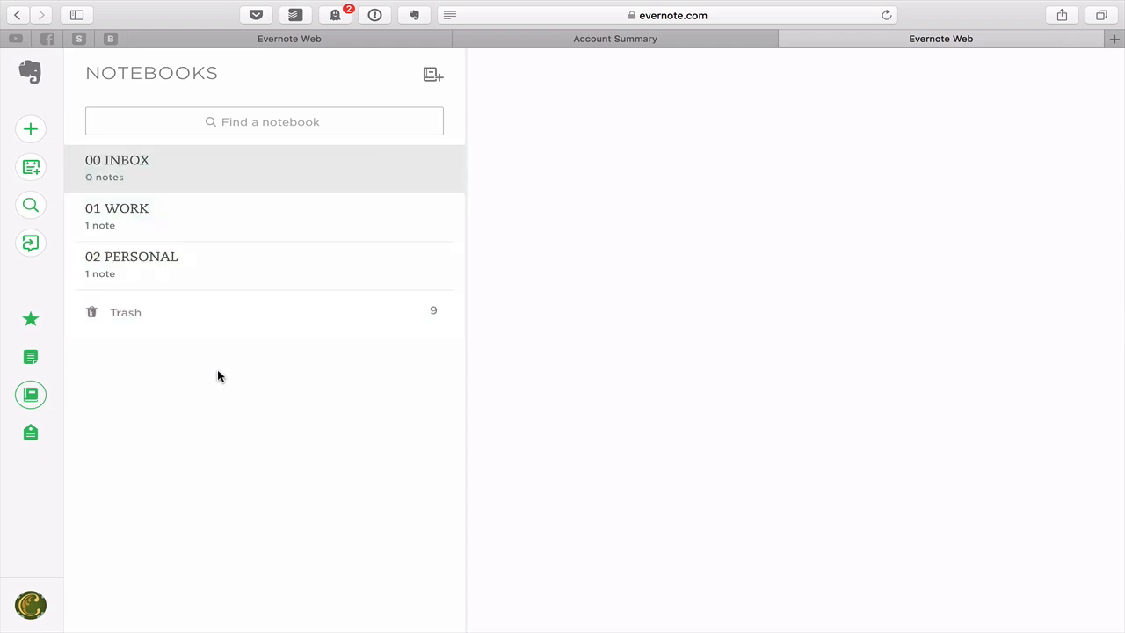
mouse_move(227, 411)
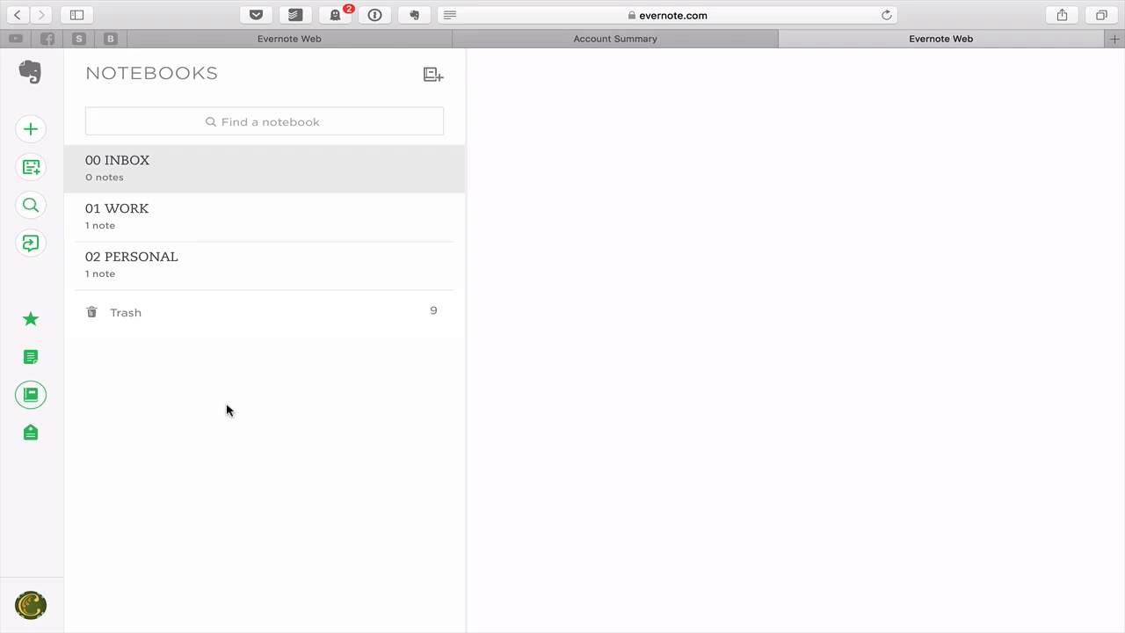